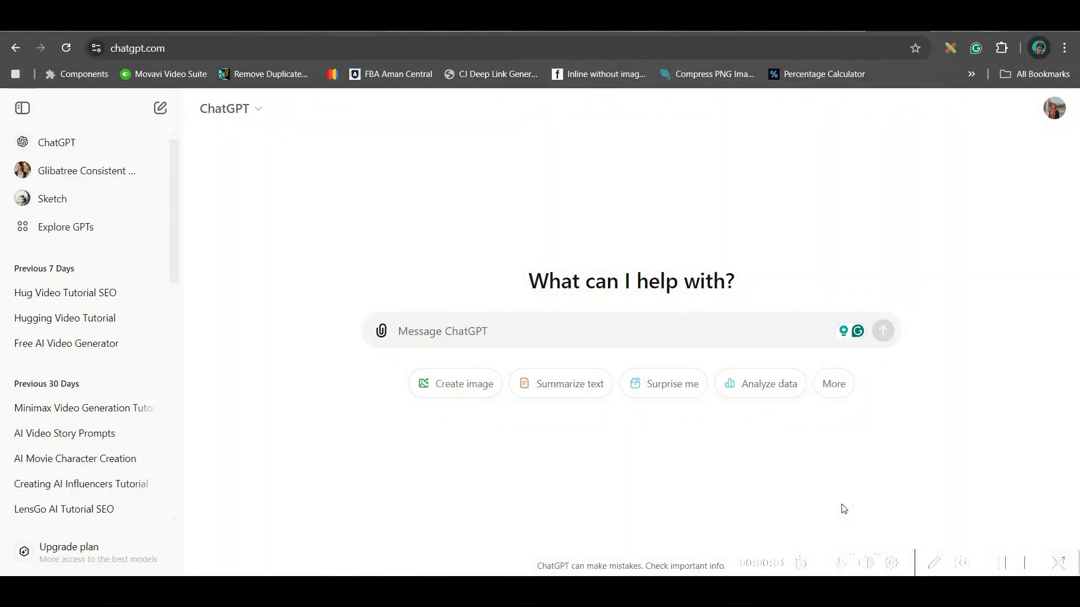
pyautogui.moveTo(524, 378)
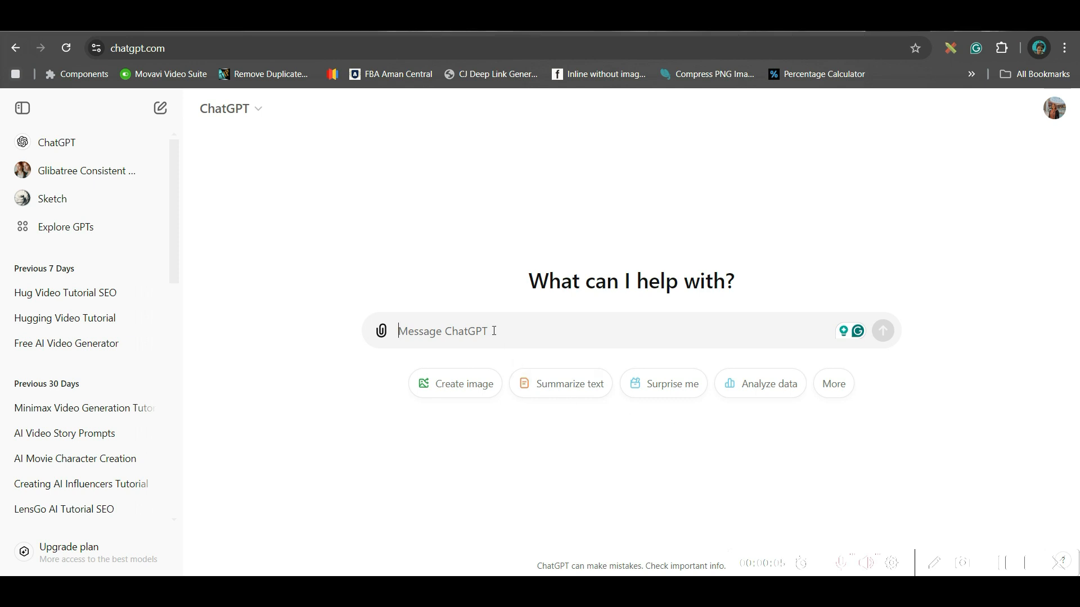
# - Write the script request naming "Goldilocks and the Three Bears" and Whimsical Disney Pixar 3D Style
pyautogui.write("I want to create an AI animated story about, [Your Story]. Please give me a script with narrations and prompt to generate images of related scenes. The prompt should be well detailed and simple. Also add 'style: [Your Style]' at the end of each prompt.")
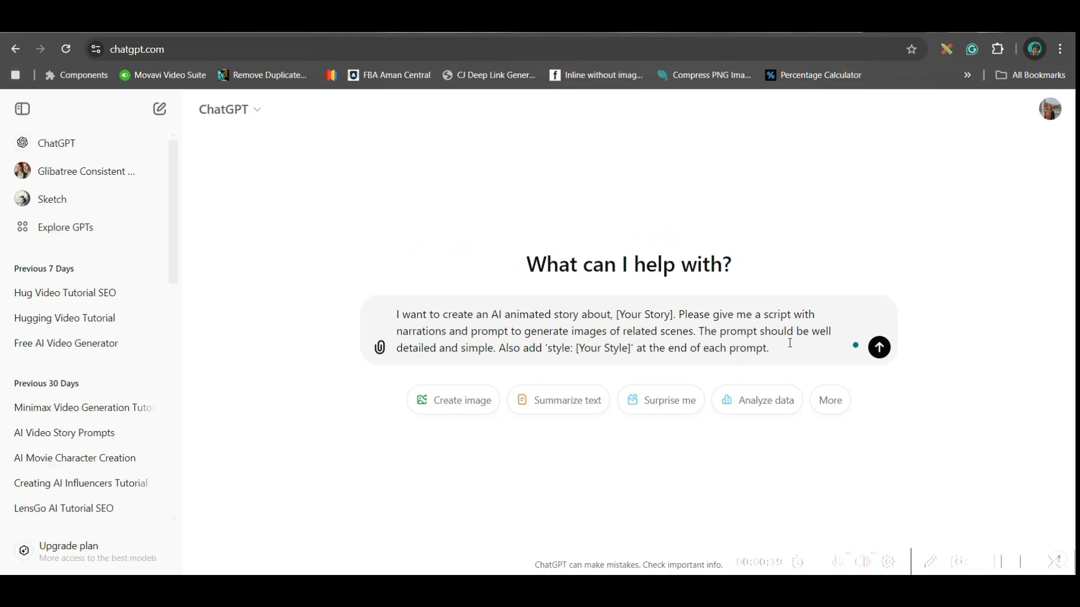
pyautogui.moveTo(501, 361)
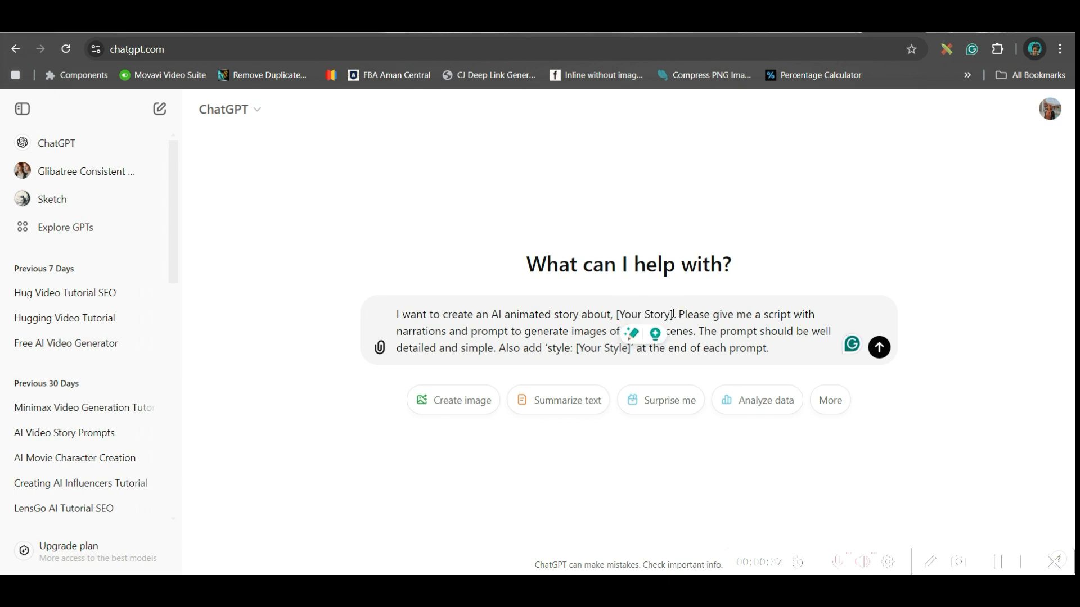
pyautogui.write('Goldilocks and the Three Bears')
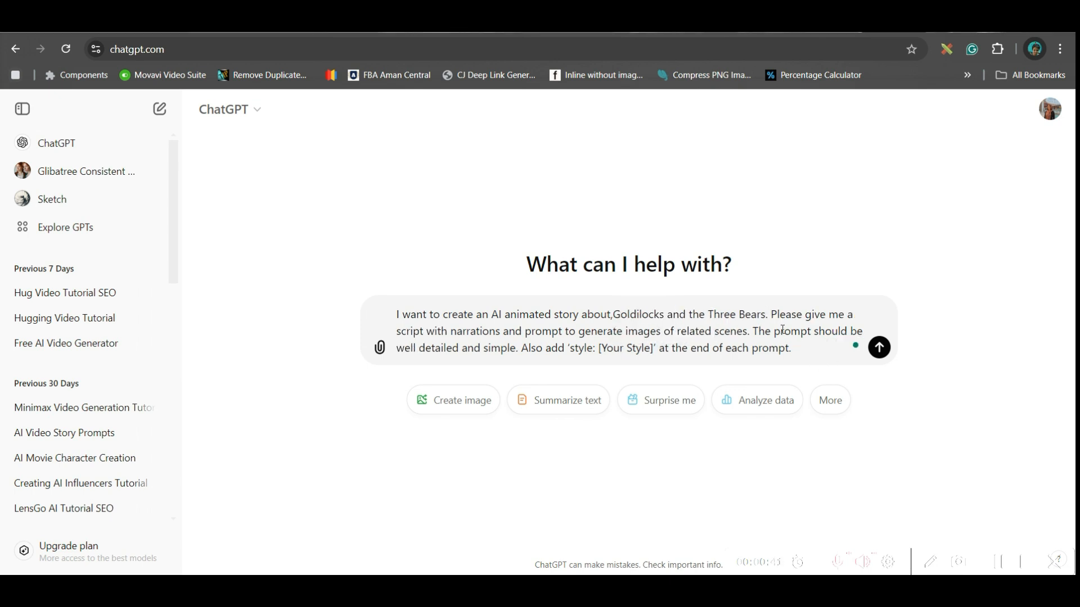
pyautogui.write('"Goldilocks and the Three Bears"')
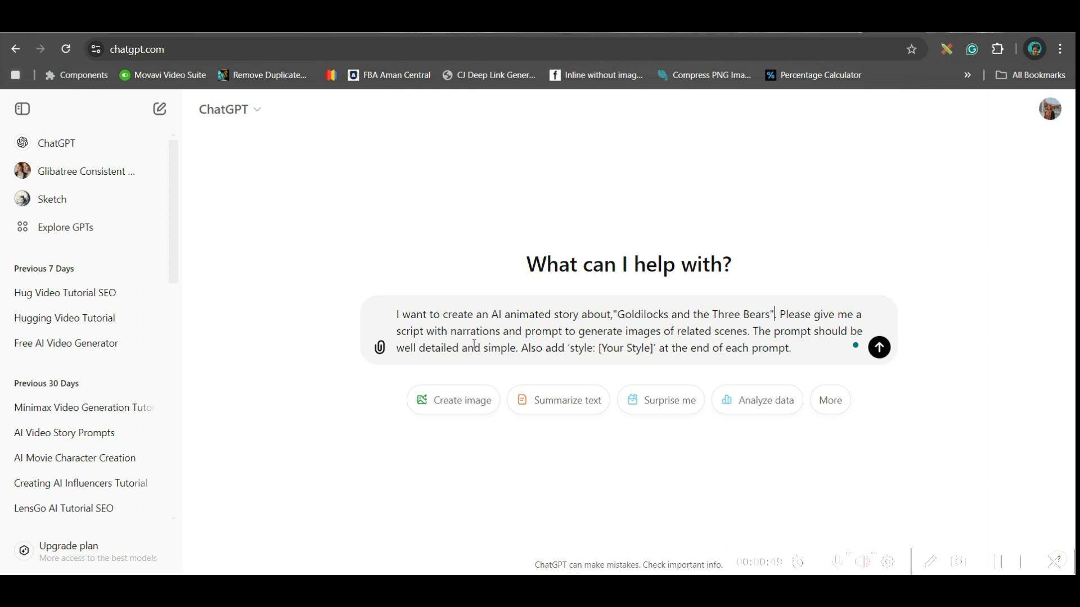
pyautogui.doubleClick(622, 347)
pyautogui.write('W')
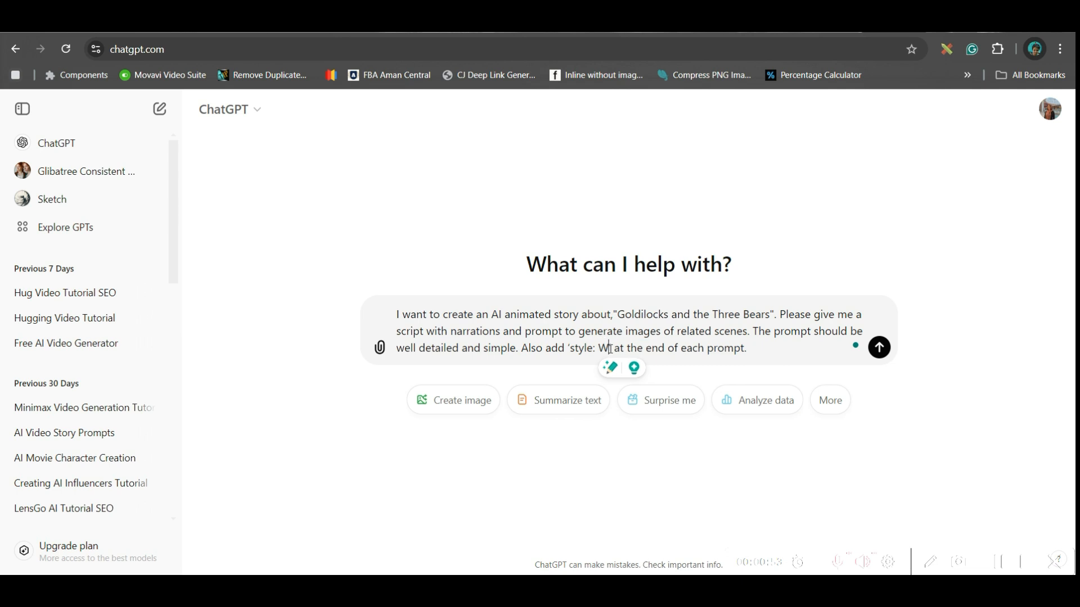
pyautogui.write('himsical Pixar')
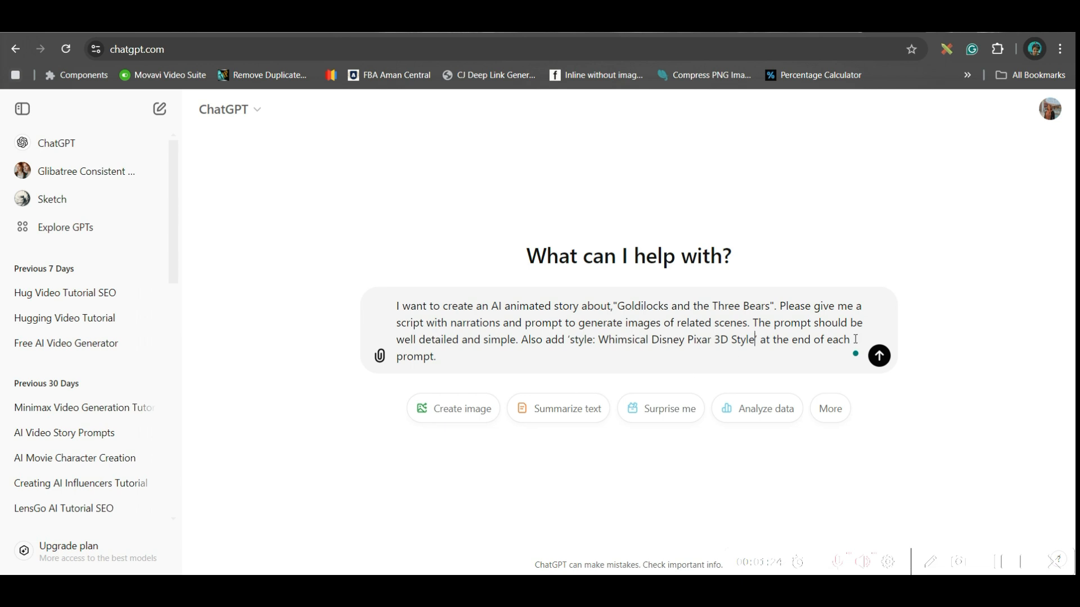
pyautogui.moveTo(884, 363)
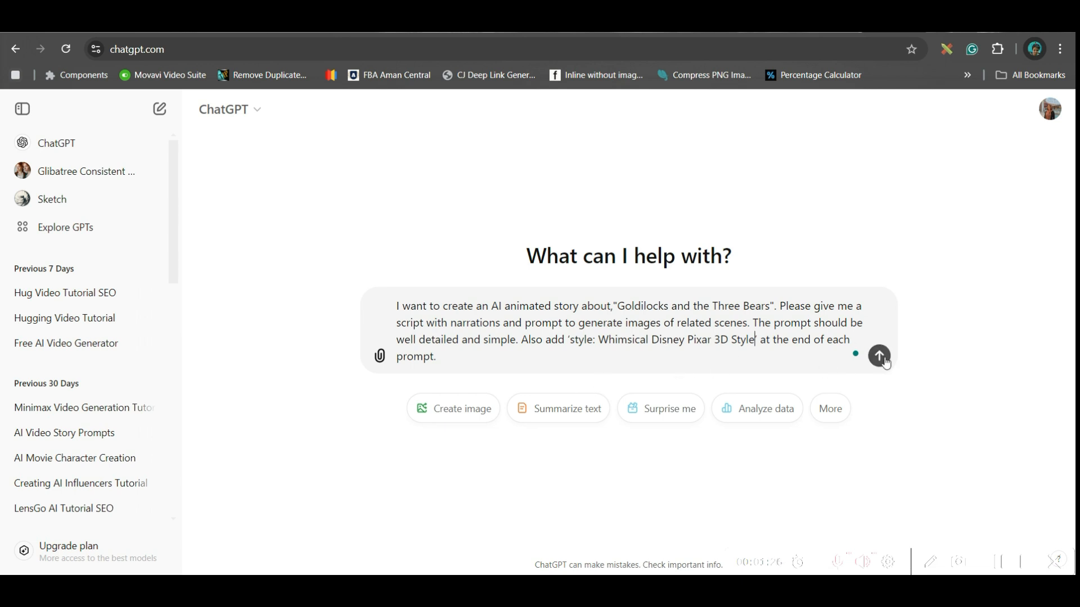
# - Send the story script request and move on to the GPTs directory
pyautogui.click(879, 356)
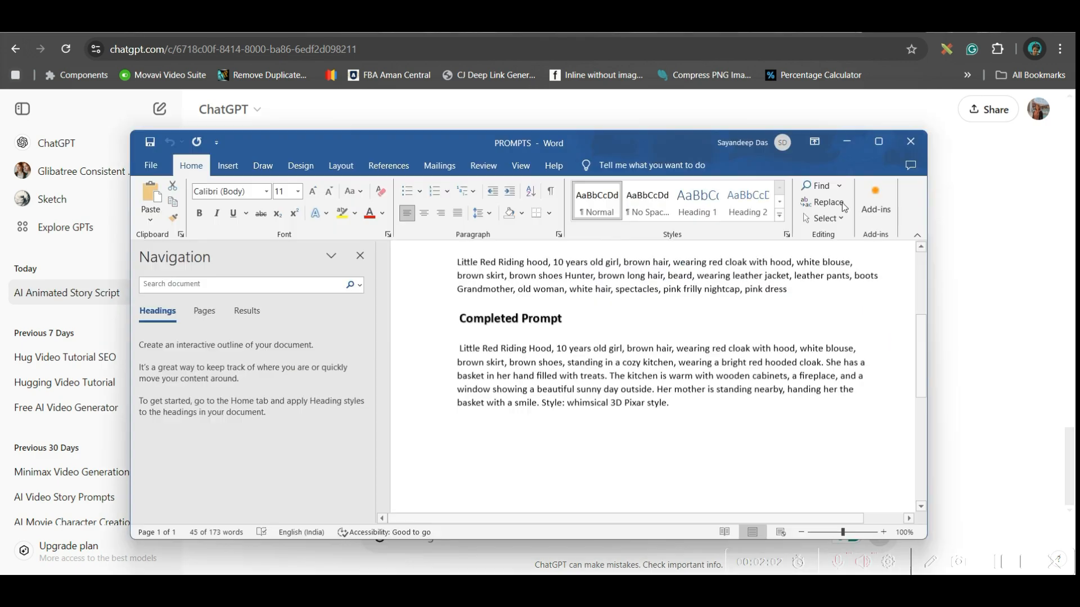
pyautogui.click(878, 141)
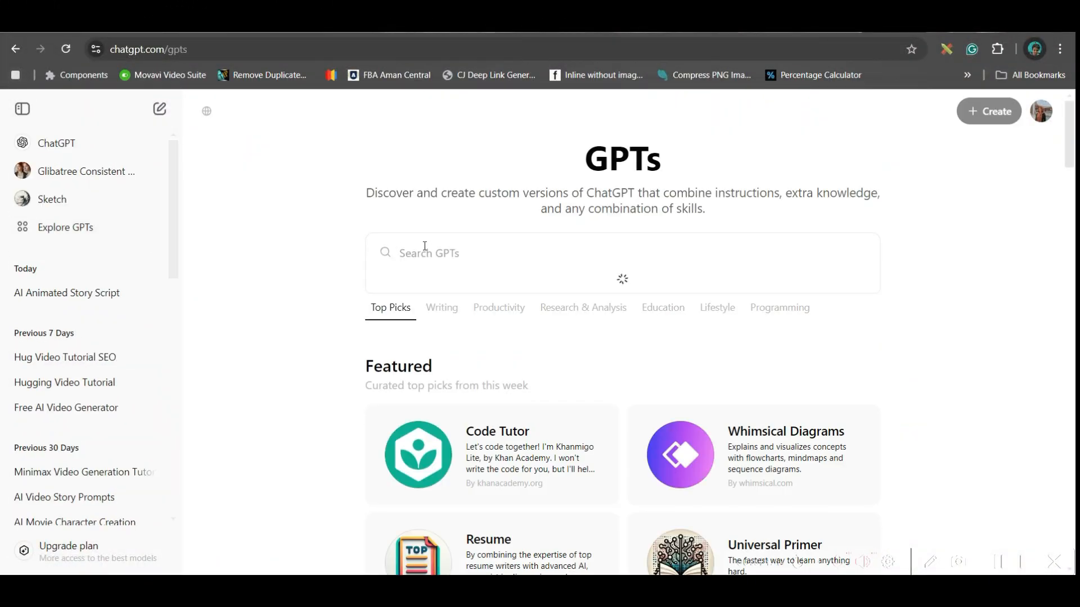
# - Search "Gli" and open the Glibatree Consistent Character Assistant GPT
pyautogui.write('Glibatree Consistent Character')
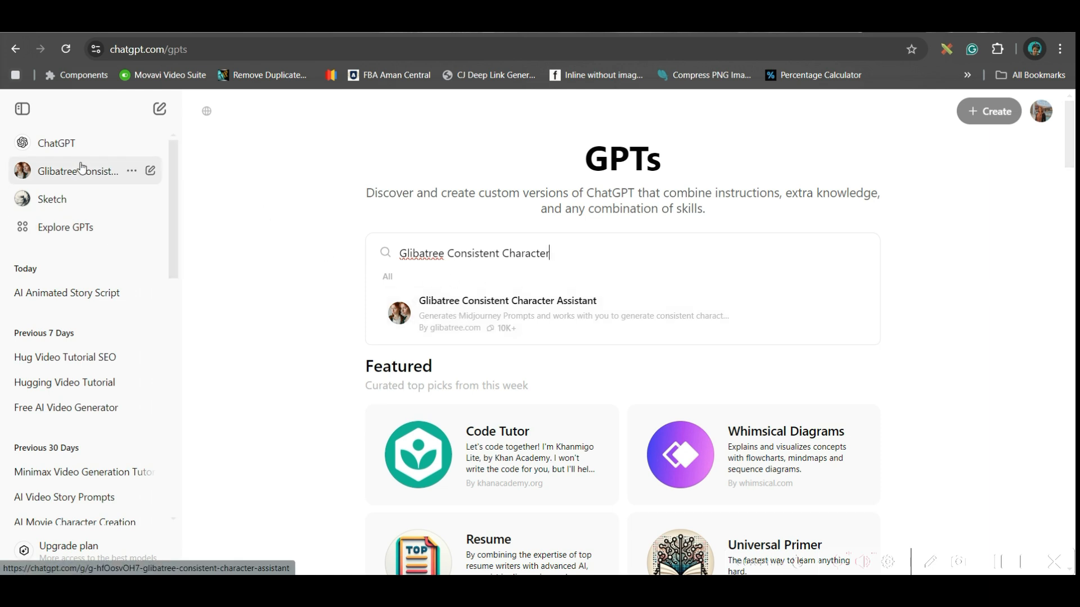
pyautogui.moveTo(86, 171)
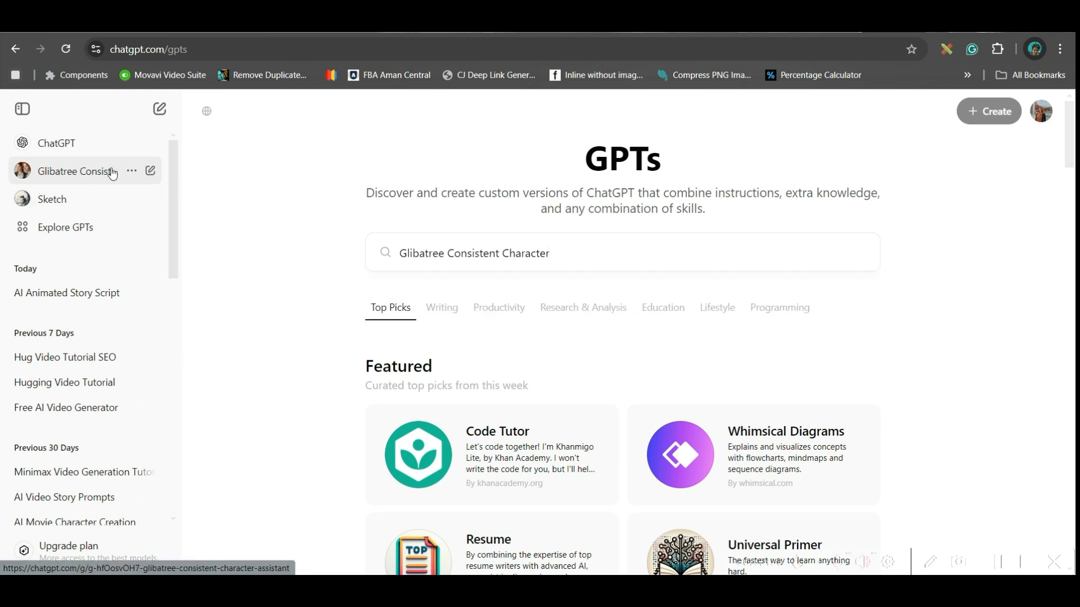
pyautogui.click(79, 171)
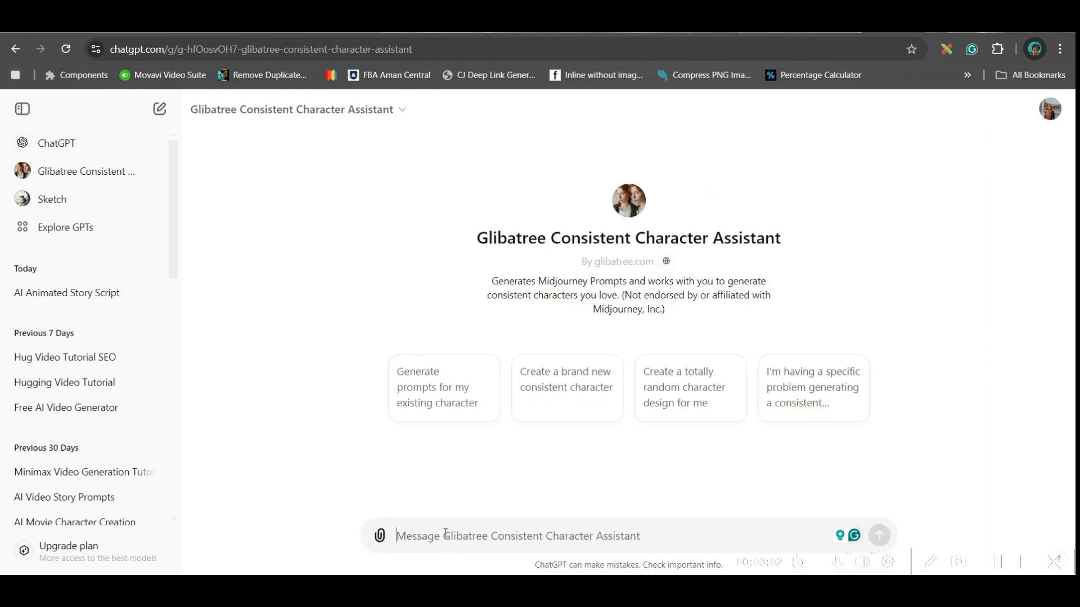
pyautogui.moveTo(655, 537)
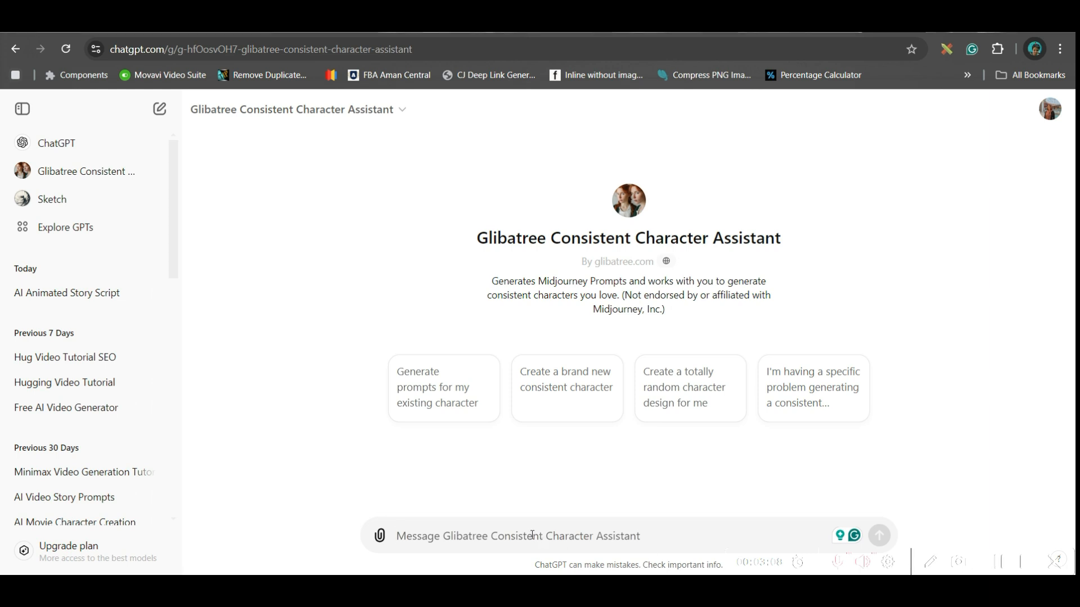
# - Request a detailed character description of "Goldilocks" in "Goldilocks and the Three Bears"
pyautogui.write('Please give me a Detailed Caracter description of " Goldi')
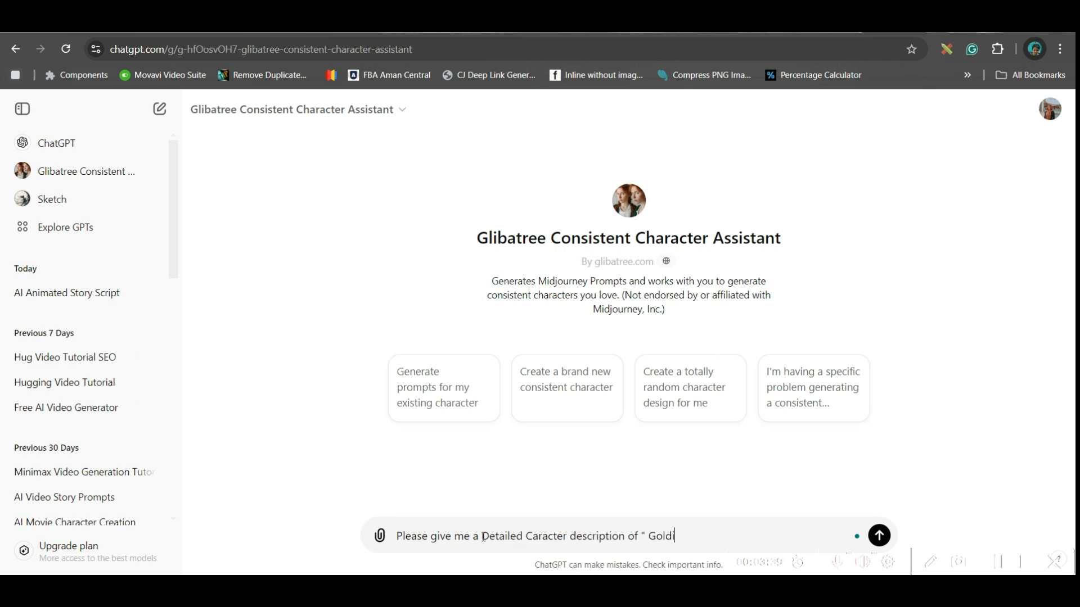
pyautogui.write('locks" in the sto')
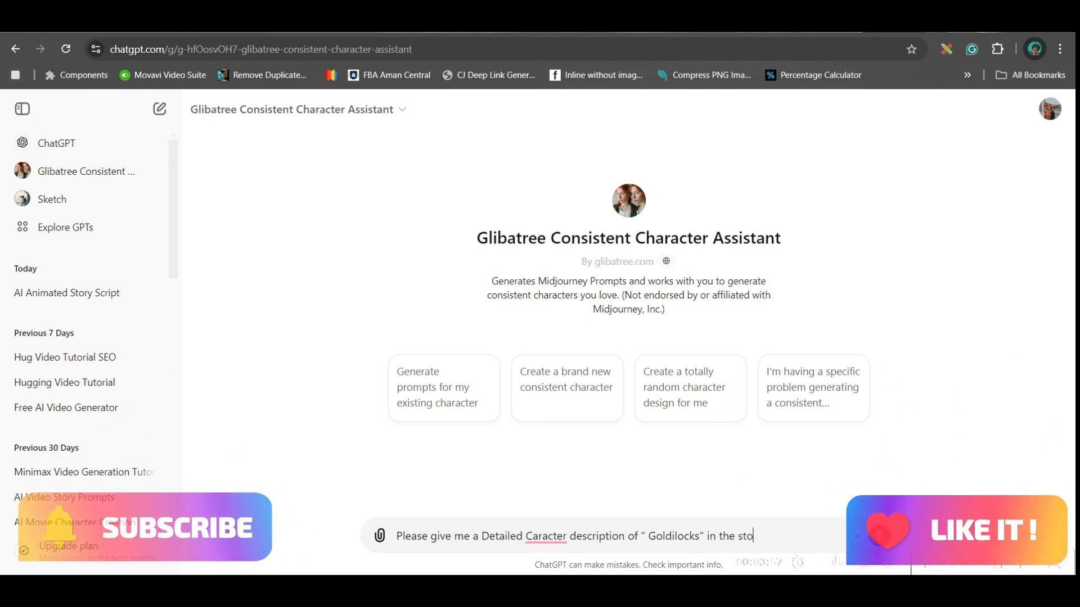
pyautogui.write('Goldilocks and the Three Bears"')
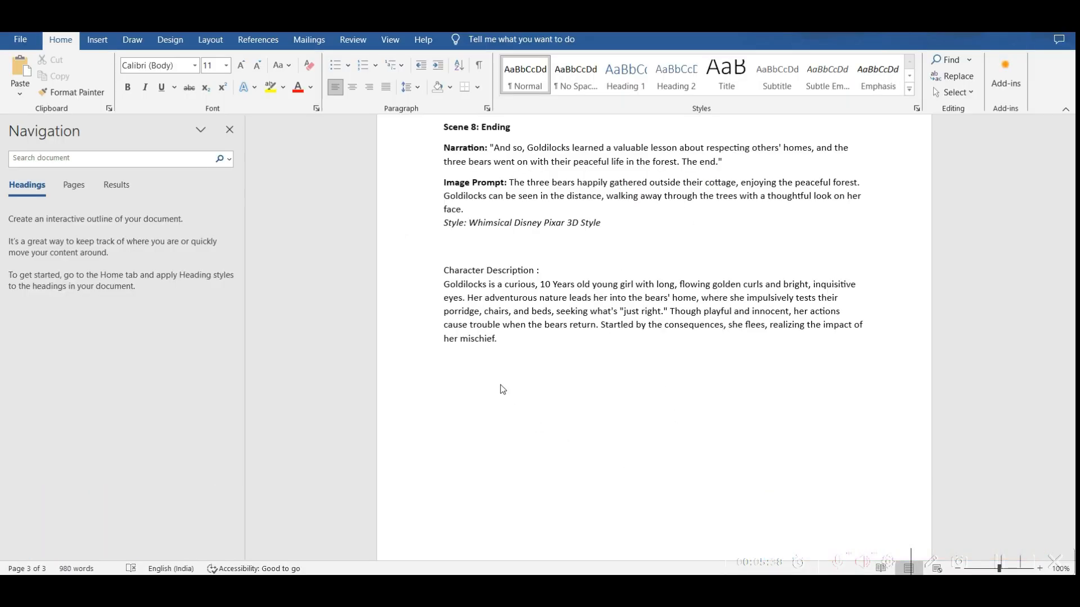
pyautogui.moveTo(430, 387)
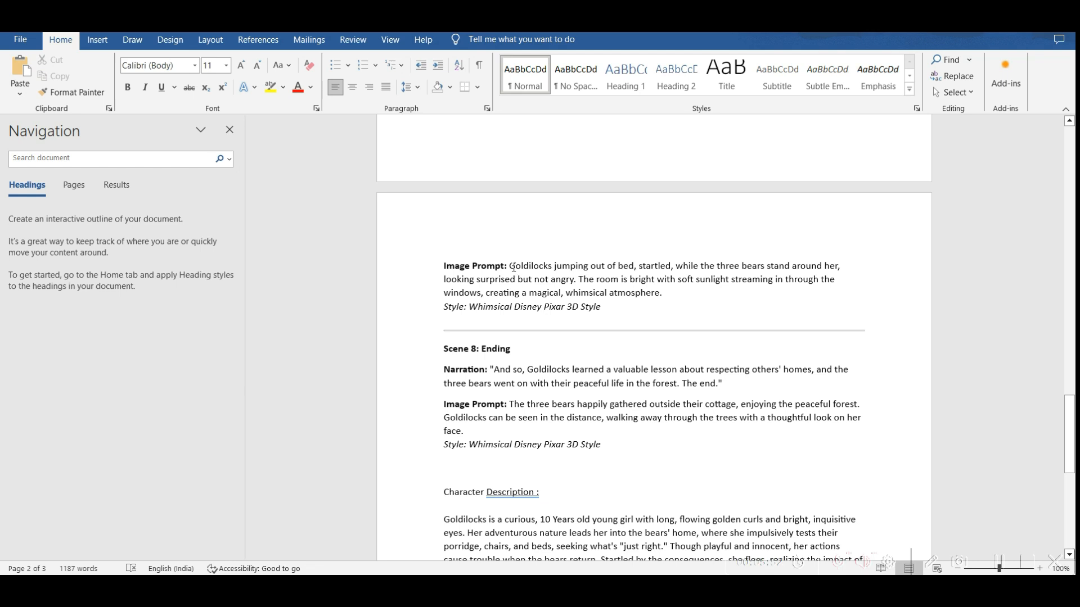
# - Select "Goldilocks" in the image prompt to paste her character description there
pyautogui.doubleClick(527, 266)
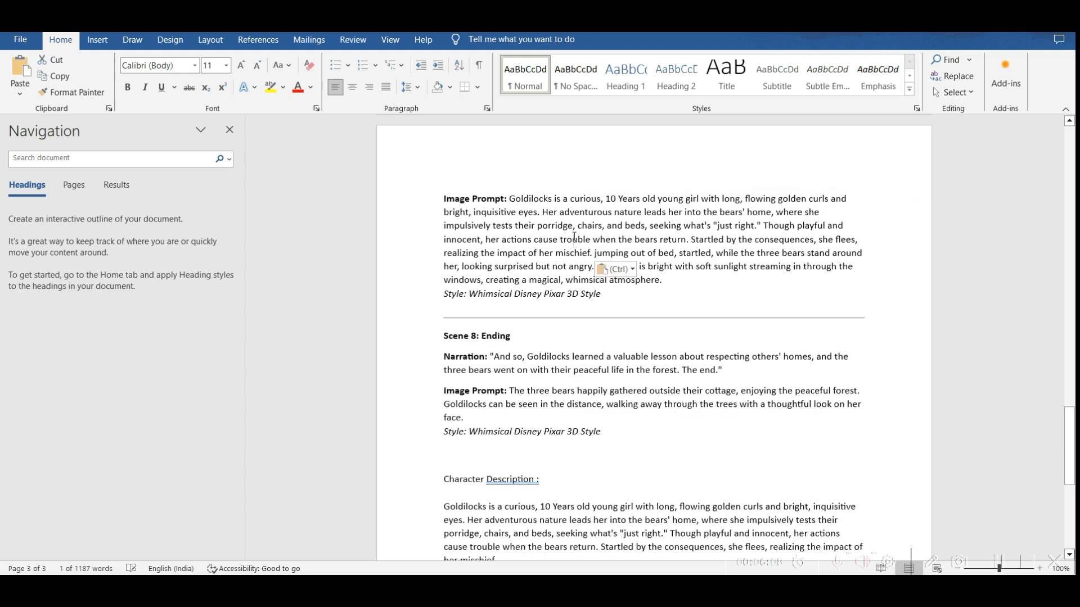
pyautogui.moveTo(616, 268)
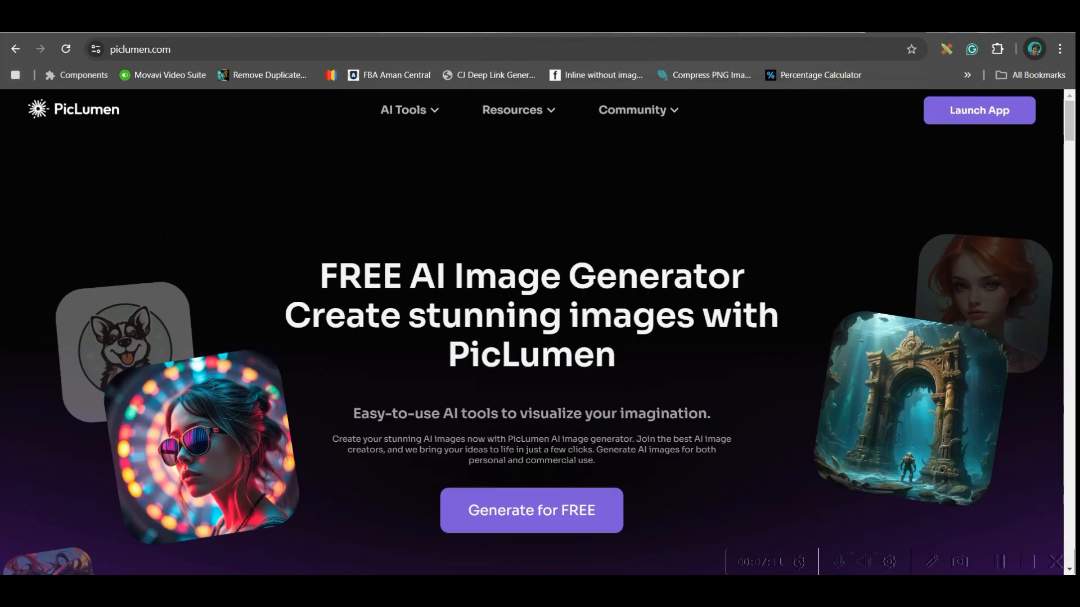
# - Launch the PicLumen app and go to its Create page
pyautogui.click(513, 109)
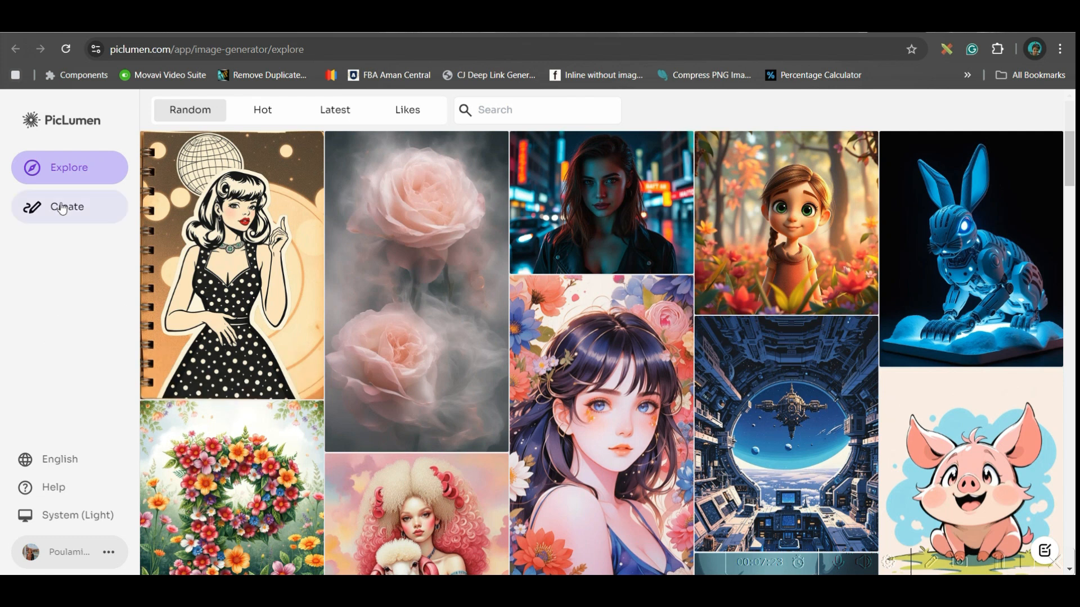
pyautogui.click(66, 207)
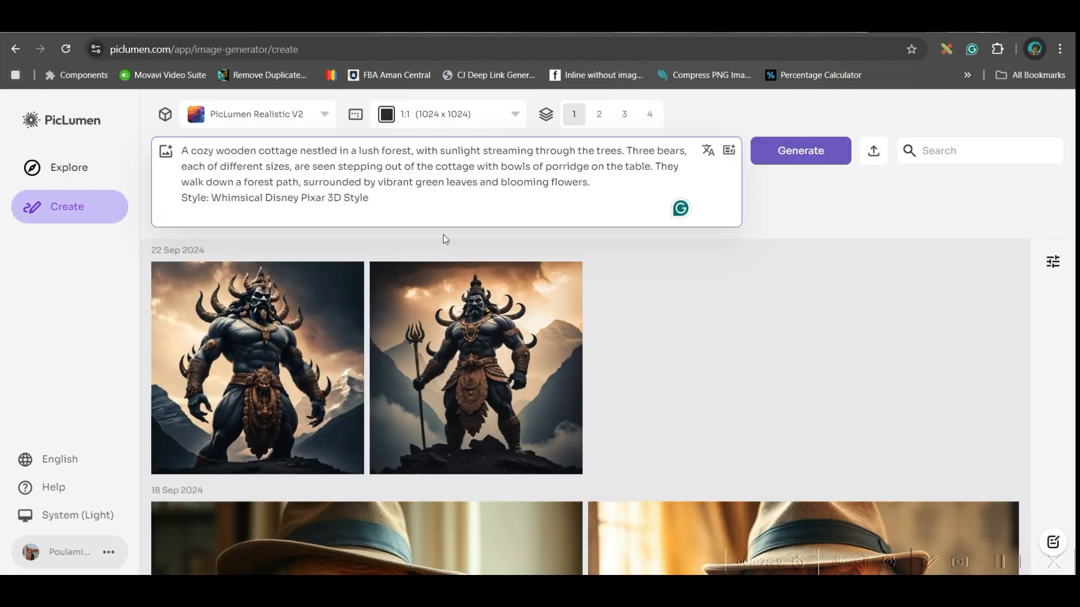
pyautogui.moveTo(727, 150)
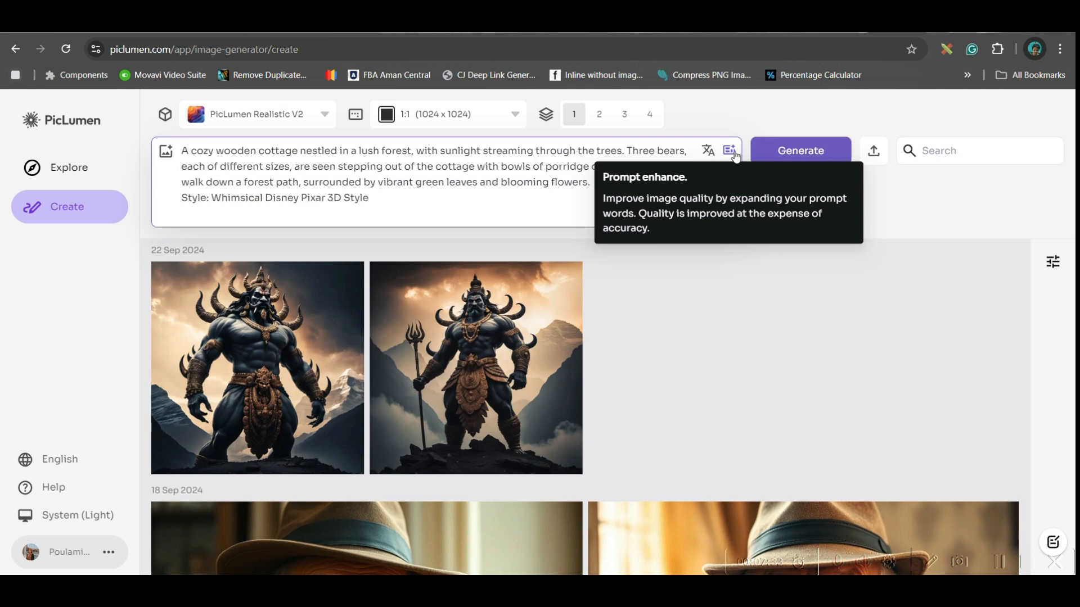
pyautogui.moveTo(626, 122)
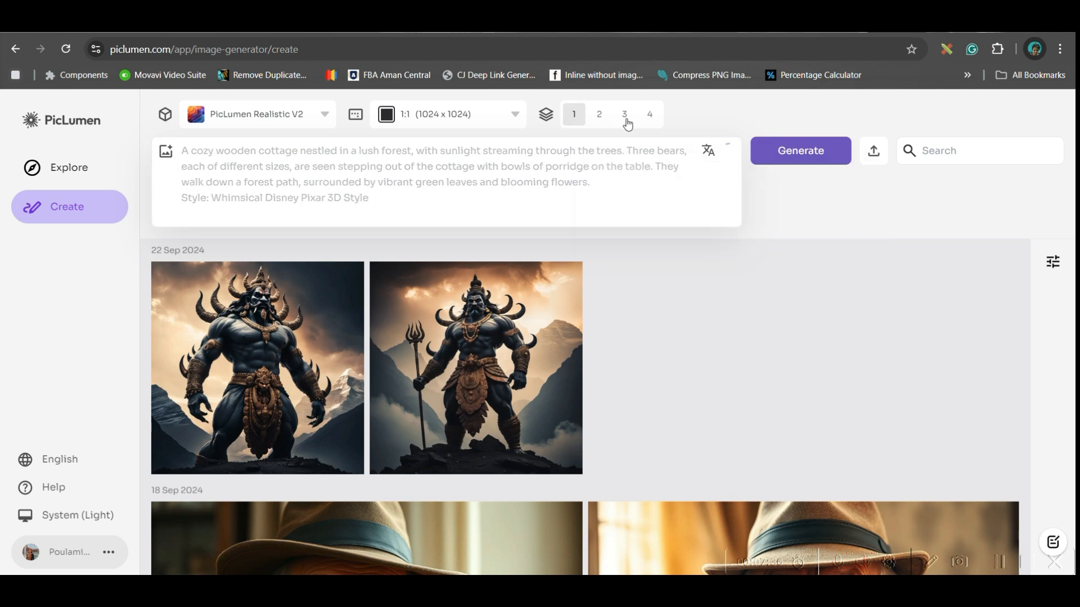
# - Generate the bears prompt at 16:9 aspect ratio with the FLUX.1-schnell model
pyautogui.click(648, 114)
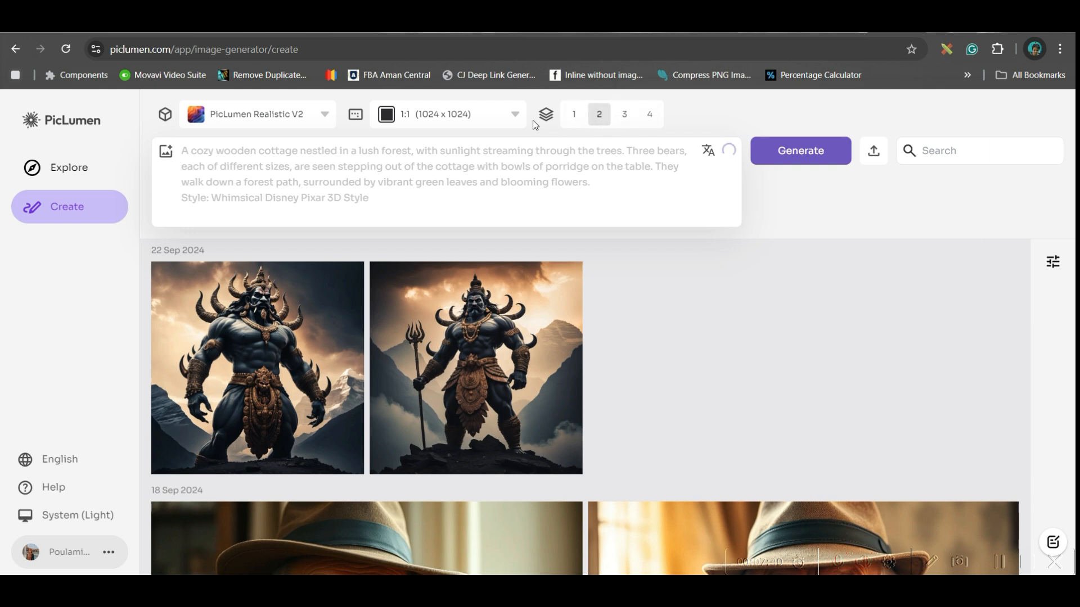
pyautogui.click(449, 114)
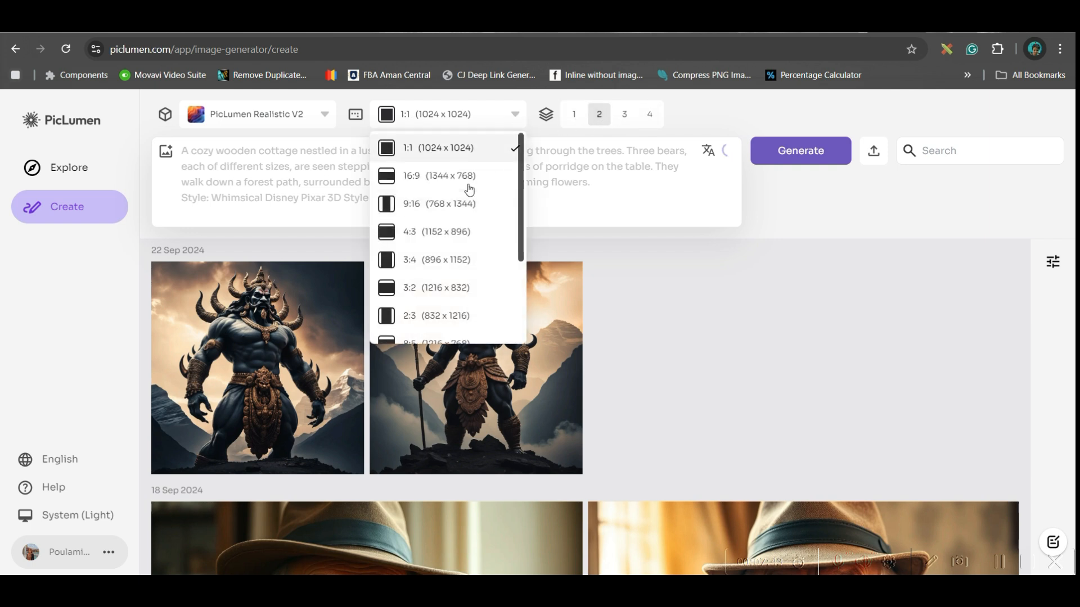
pyautogui.click(438, 175)
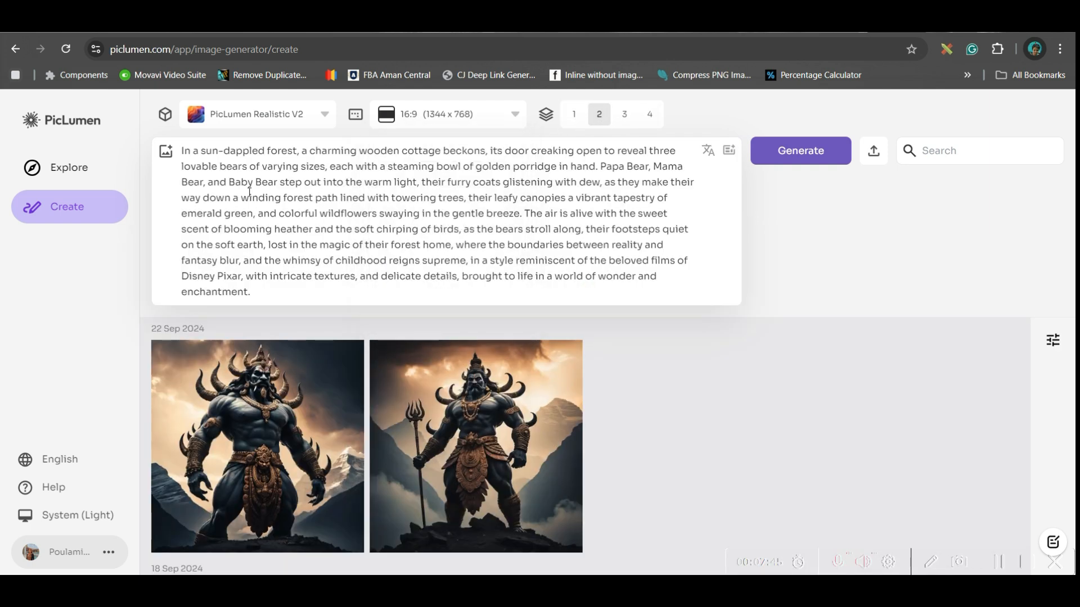
pyautogui.click(257, 113)
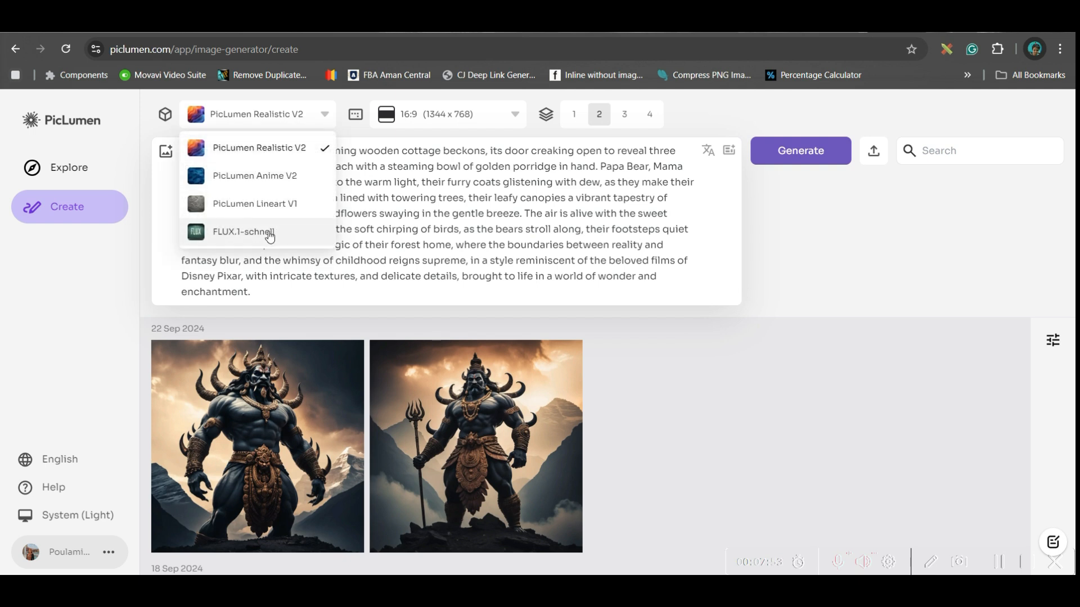
pyautogui.click(243, 231)
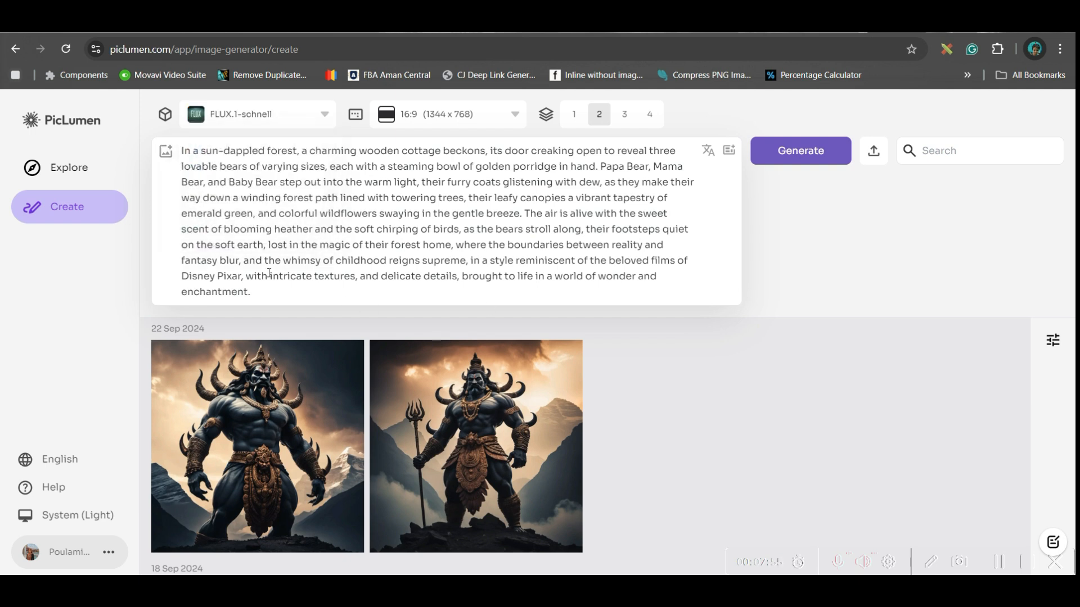
pyautogui.click(799, 150)
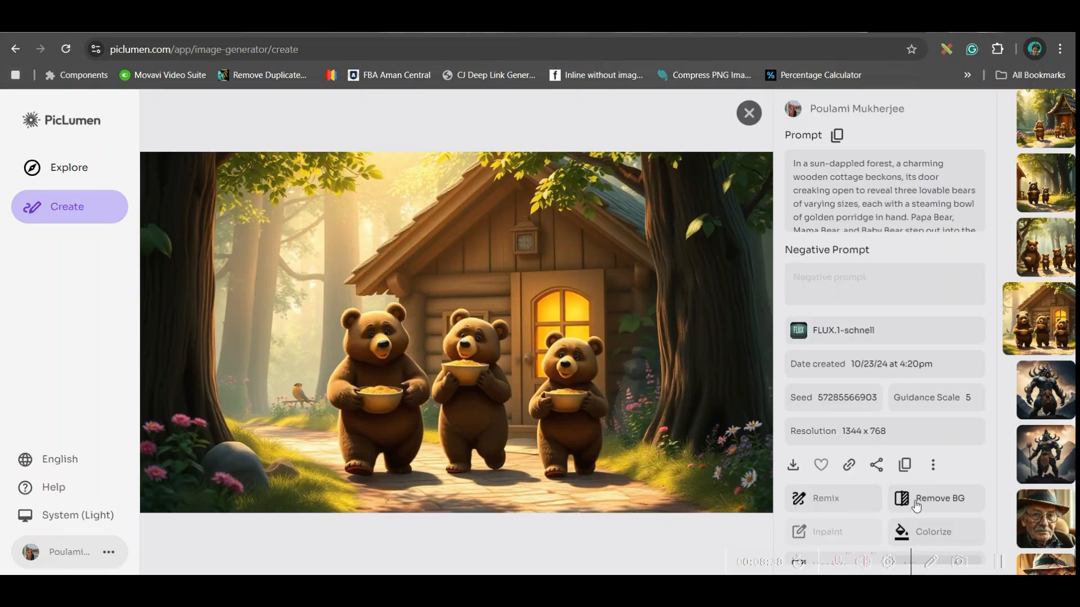
pyautogui.scroll(-3)
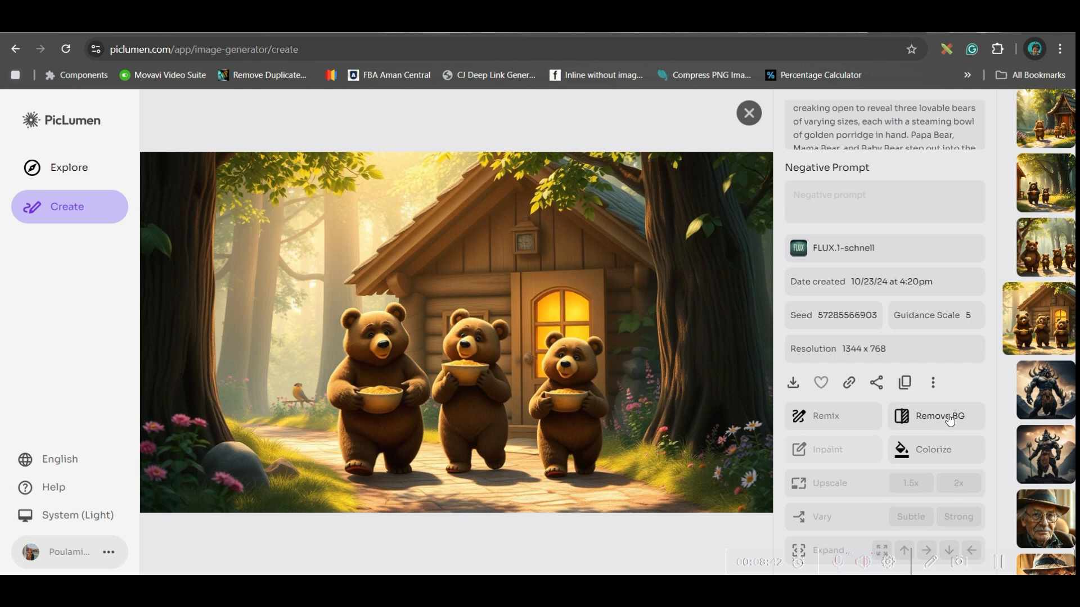
pyautogui.moveTo(670, 409)
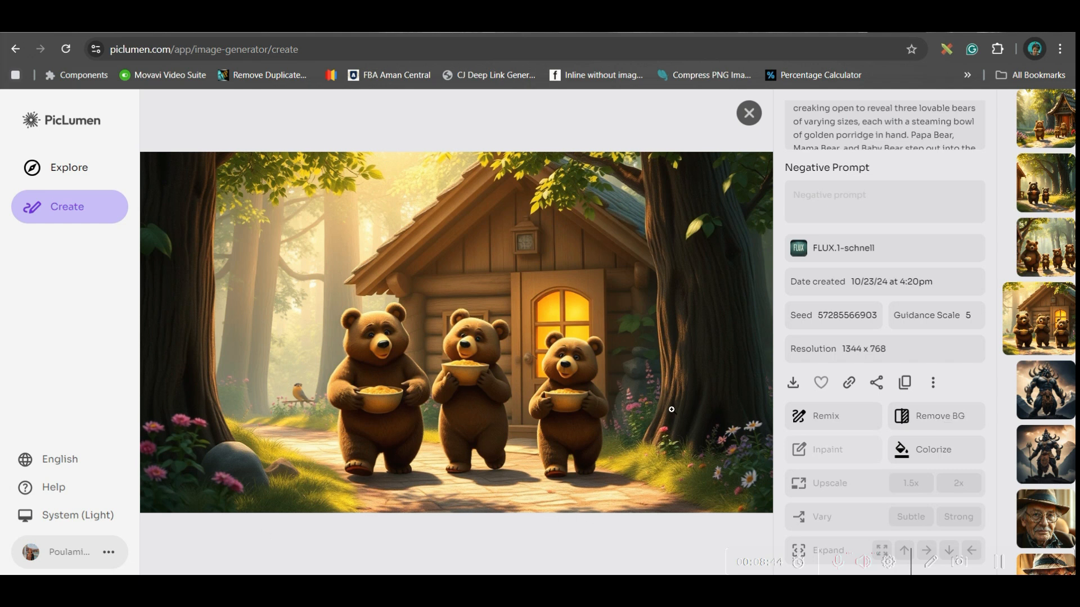
pyautogui.moveTo(793, 382)
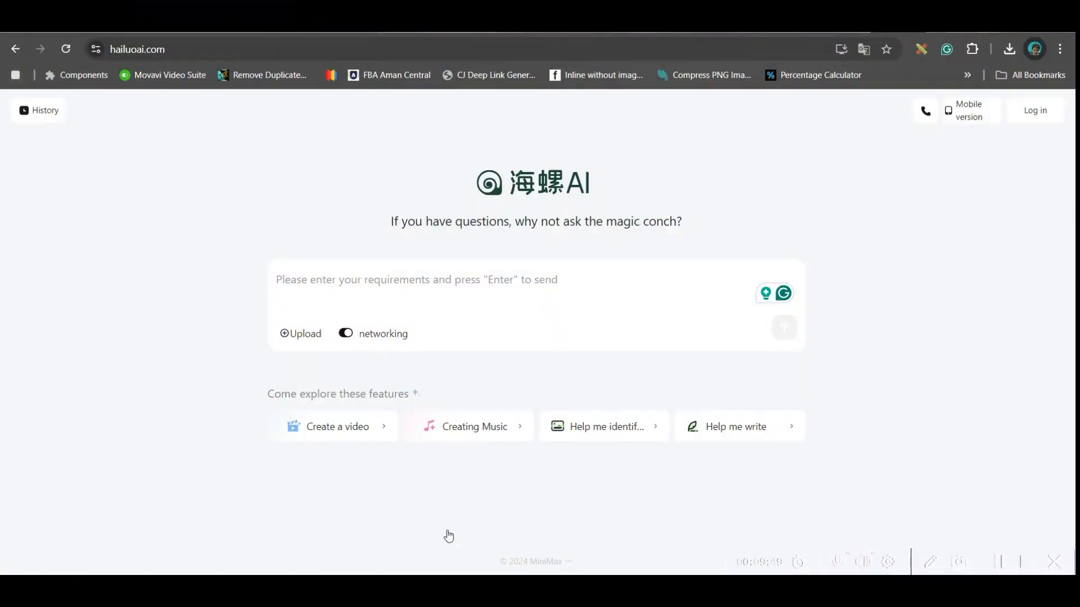
pyautogui.moveTo(254, 312)
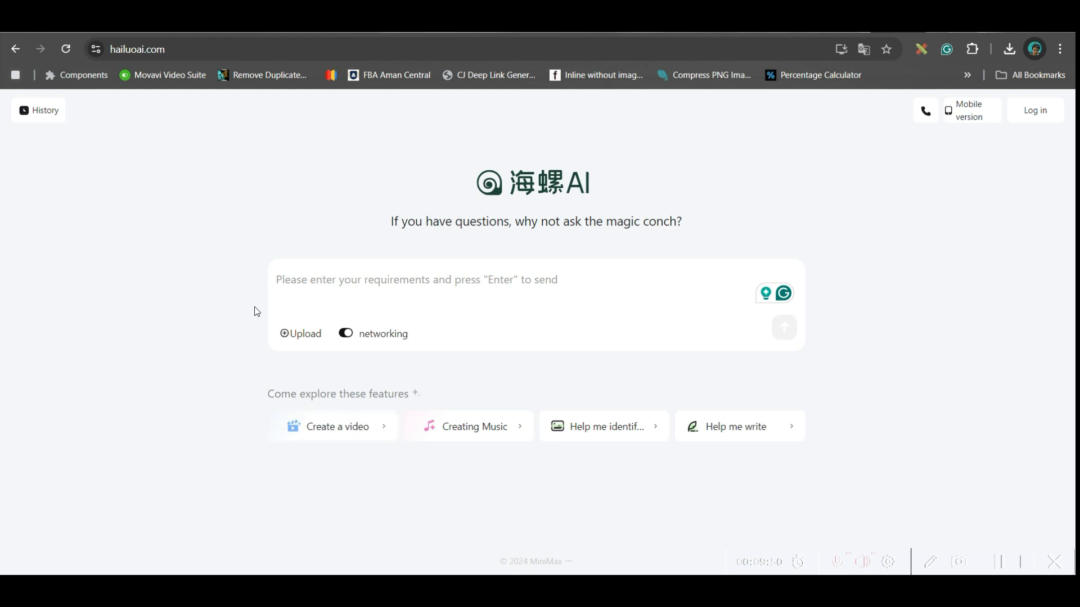
pyautogui.moveTo(278, 363)
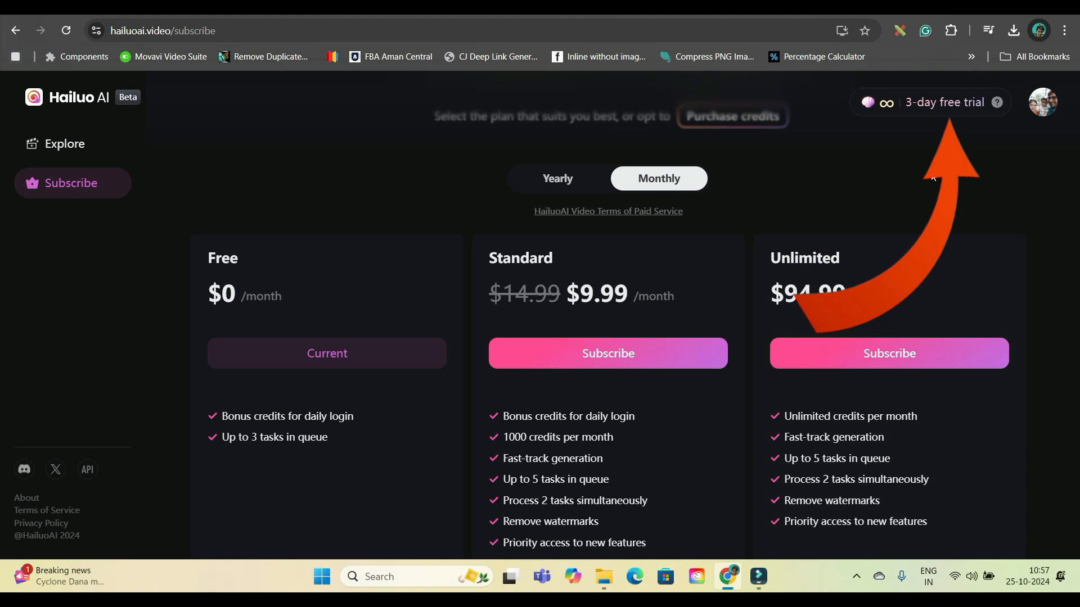
pyautogui.scroll(-3)
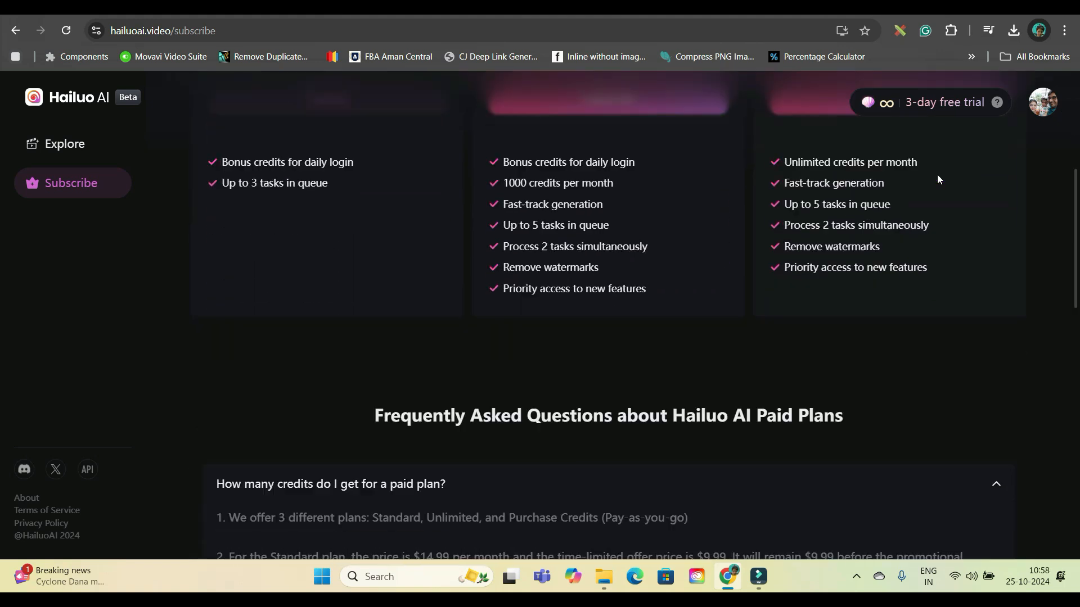
pyautogui.scroll(-3)
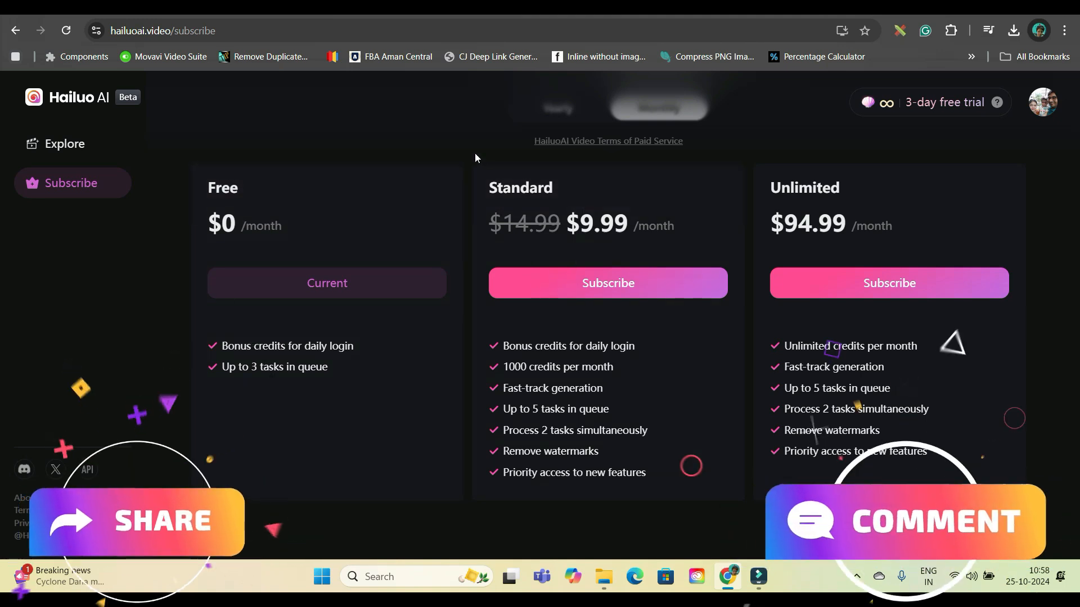
pyautogui.moveTo(494, 145)
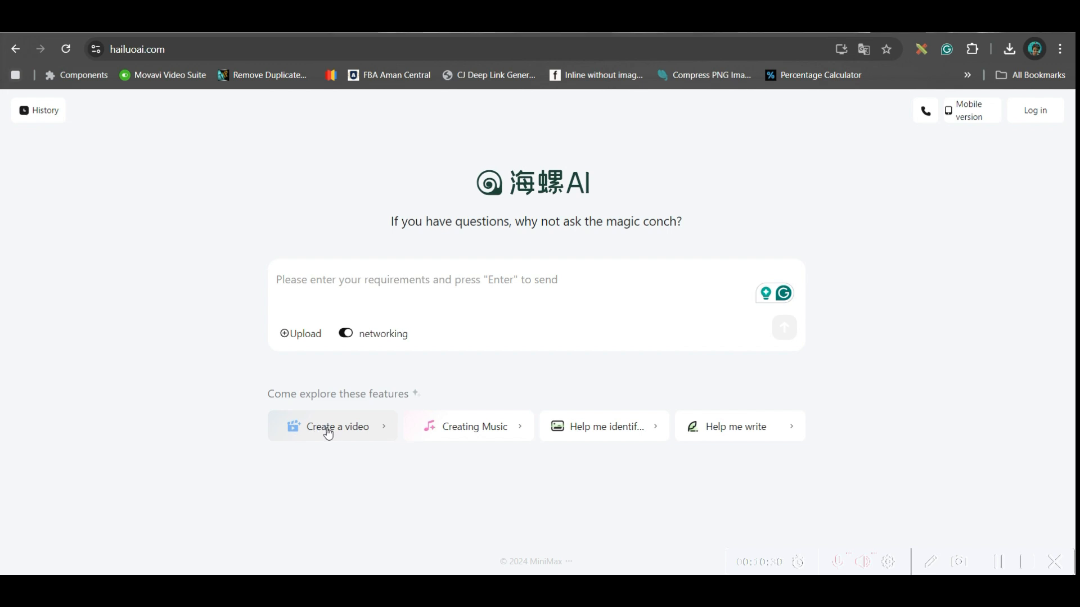
# - Go to Hailuo AI and upload the three bears cottage image from the PicLumen downloads
pyautogui.click(337, 426)
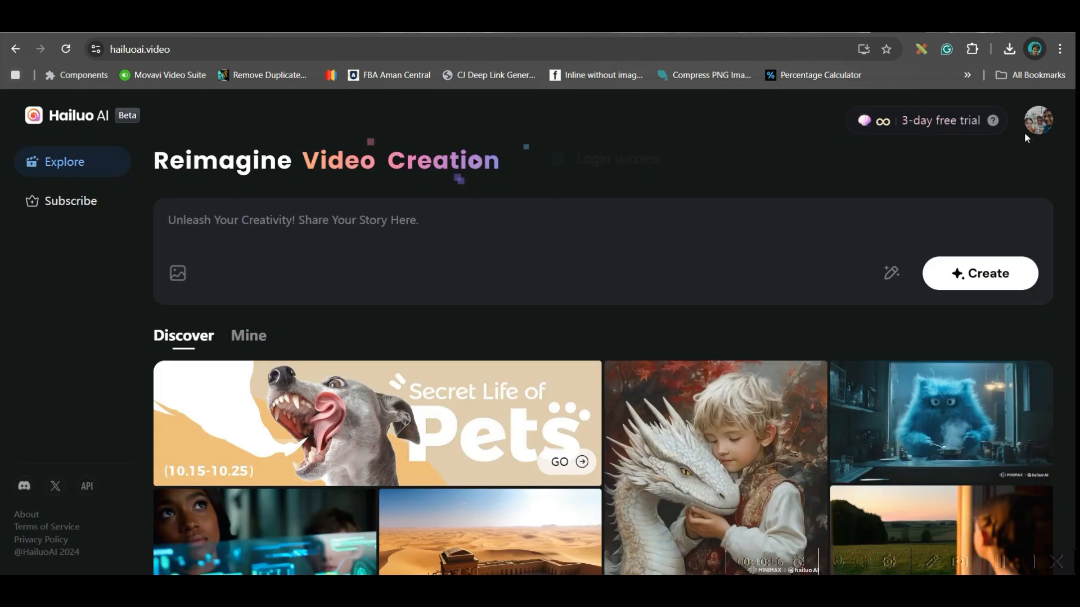
pyautogui.click(1036, 120)
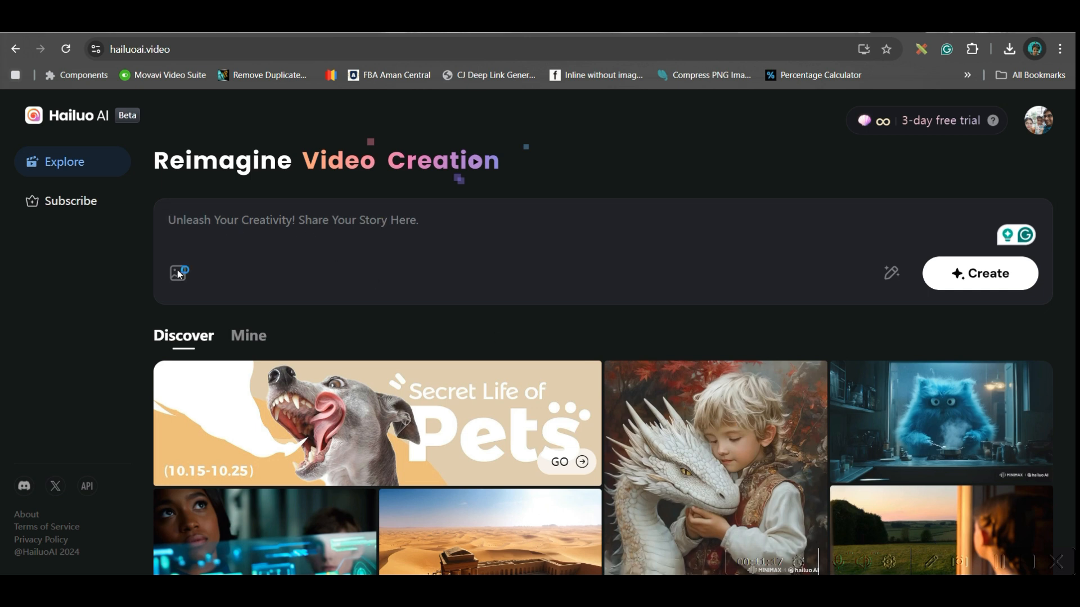
pyautogui.click(176, 272)
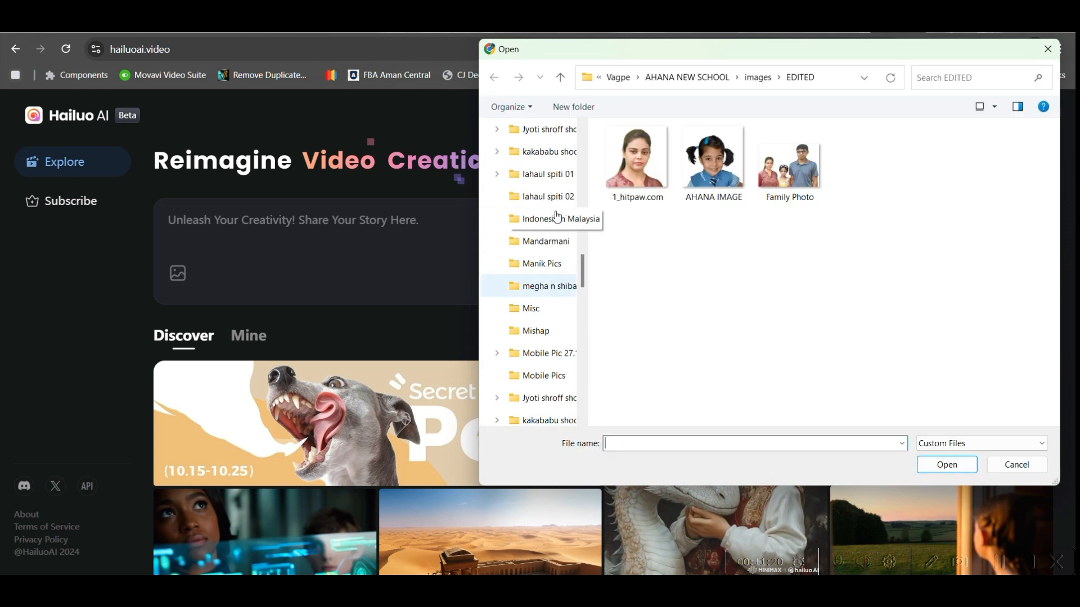
pyautogui.click(538, 246)
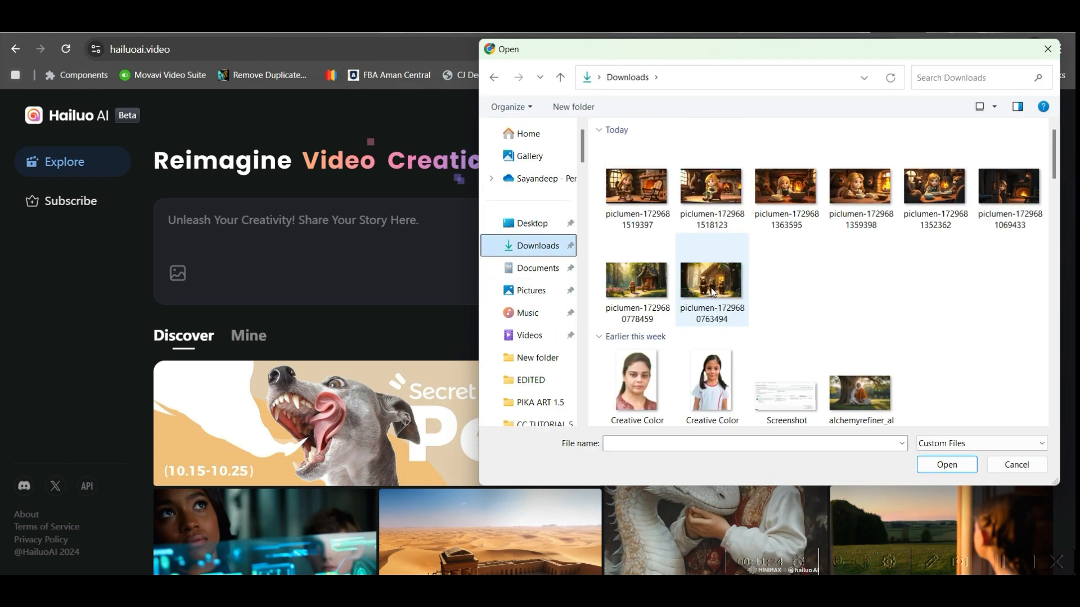
pyautogui.click(711, 280)
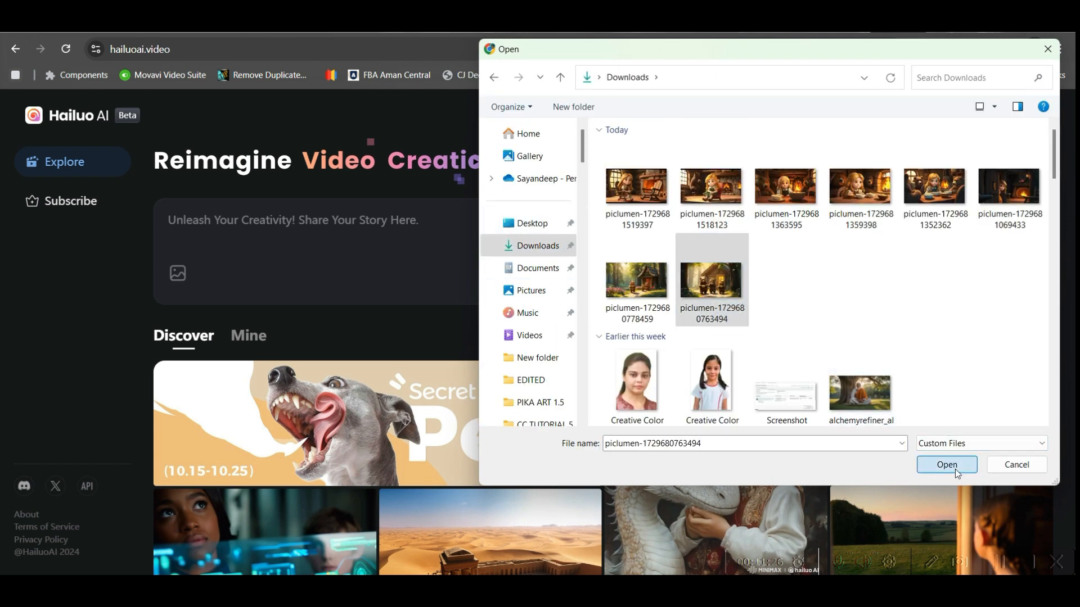
pyautogui.click(946, 465)
pyautogui.write('Three bears are walking towards camera, with smiling faces')
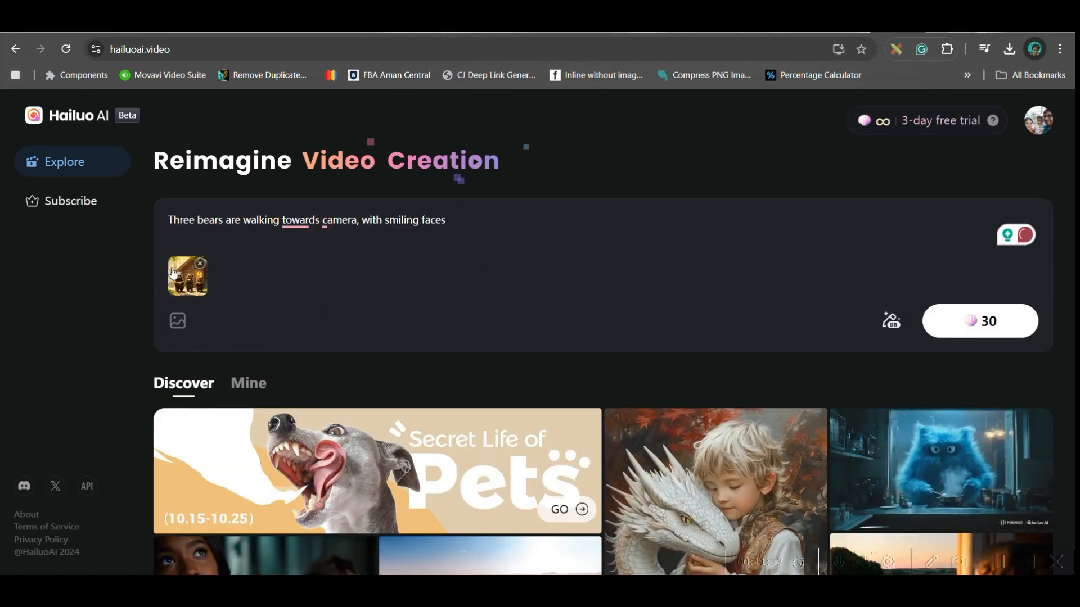
# - Fix "toward" and "smiling" in the bears prompt, generate the video and view my generations
pyautogui.click(300, 219)
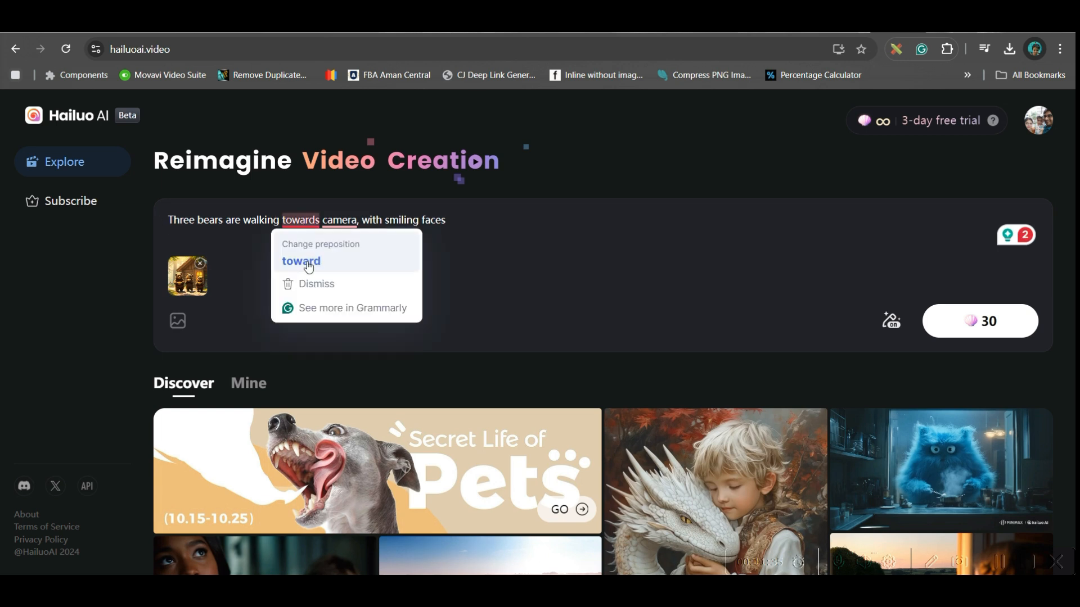
pyautogui.click(301, 261)
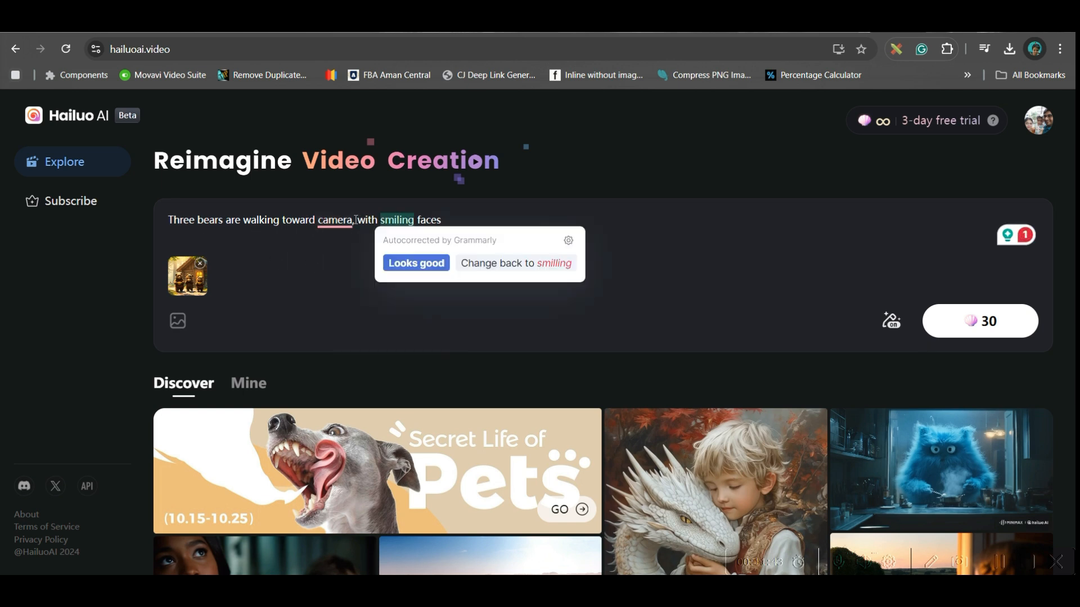
pyautogui.click(415, 268)
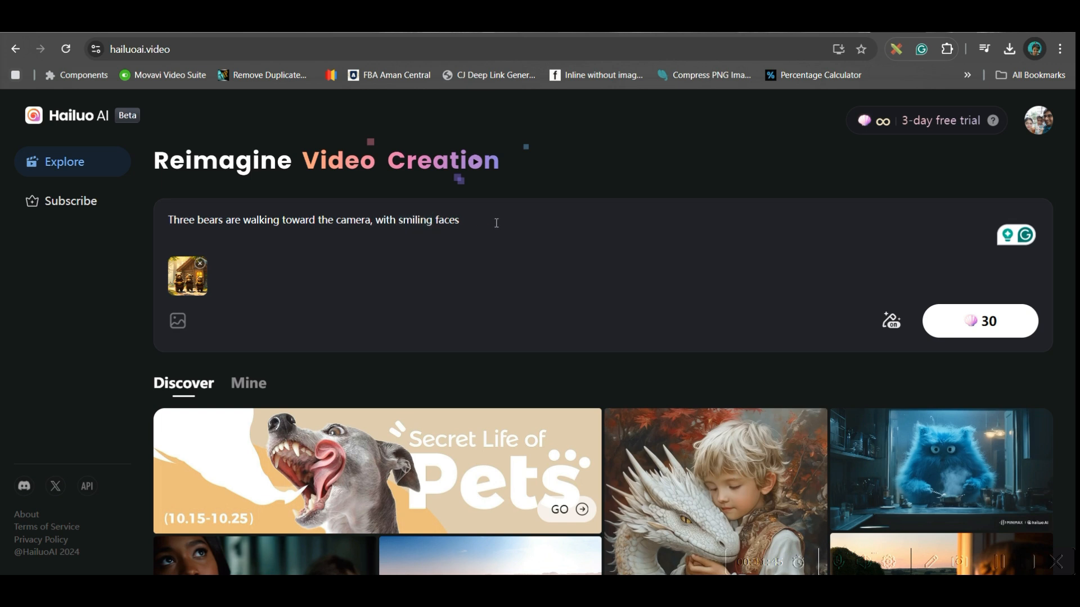
pyautogui.moveTo(174, 299)
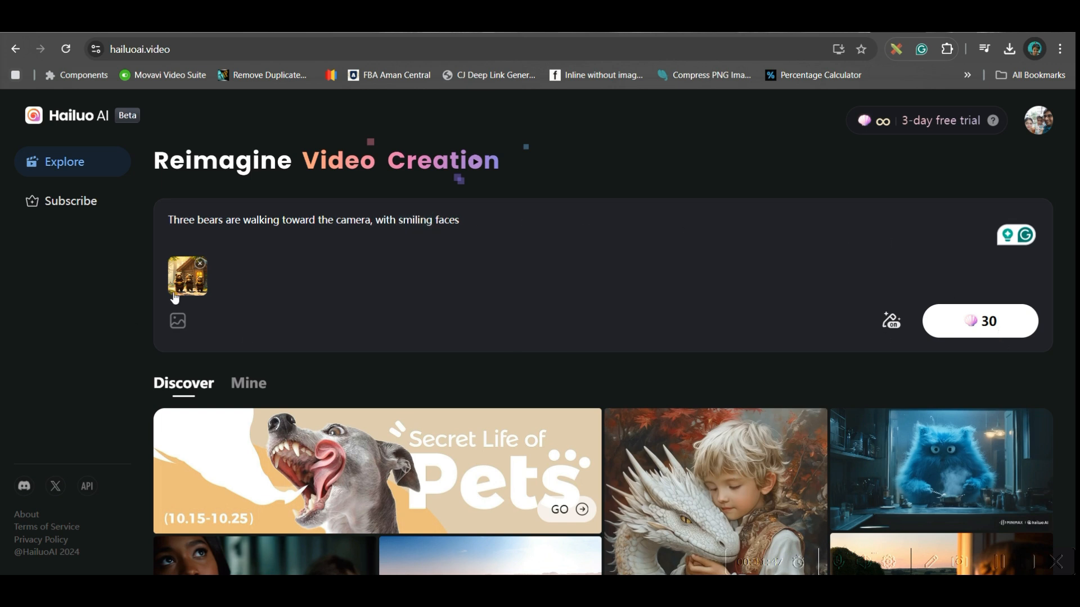
pyautogui.click(978, 320)
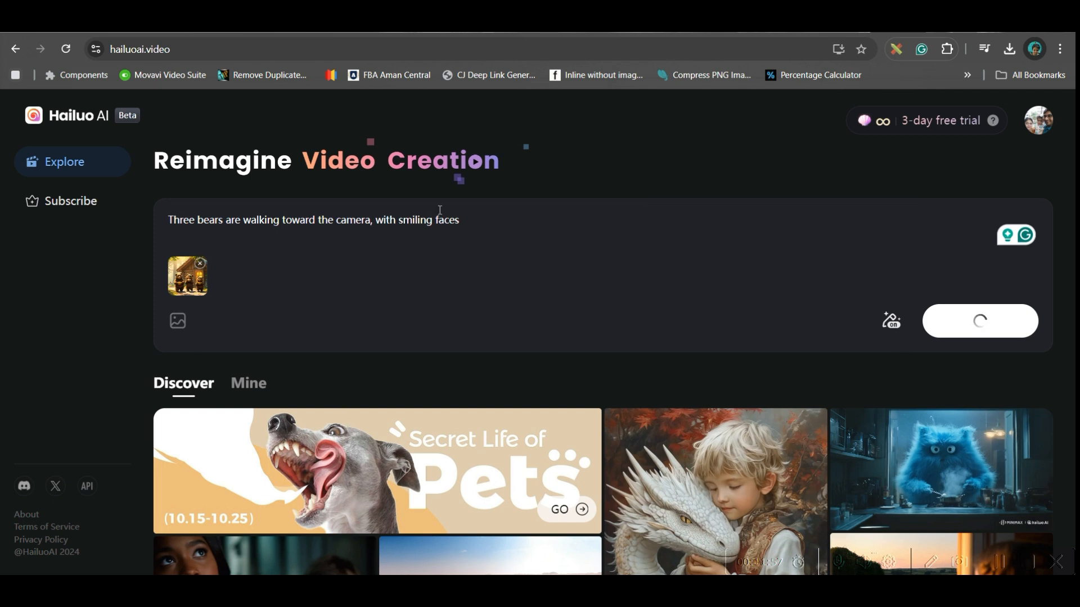
pyautogui.click(248, 383)
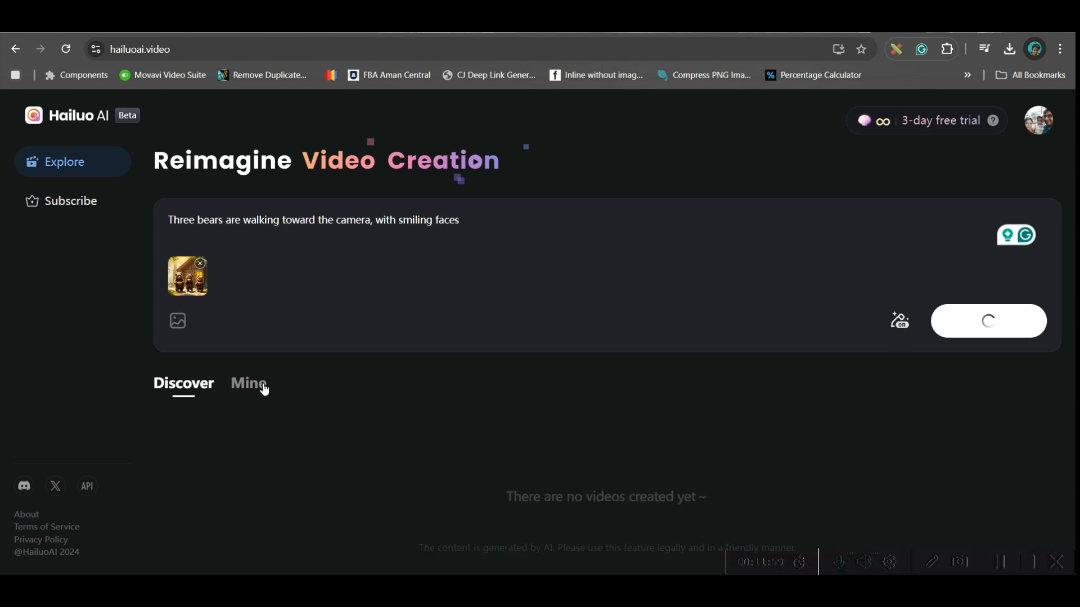
pyautogui.click(986, 320)
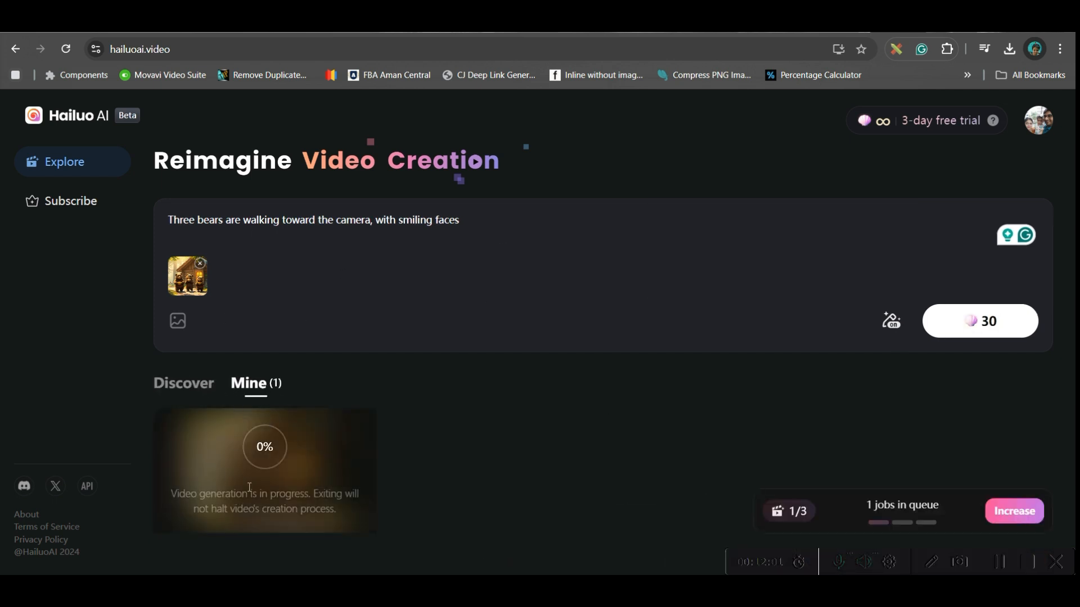
pyautogui.scroll(-3)
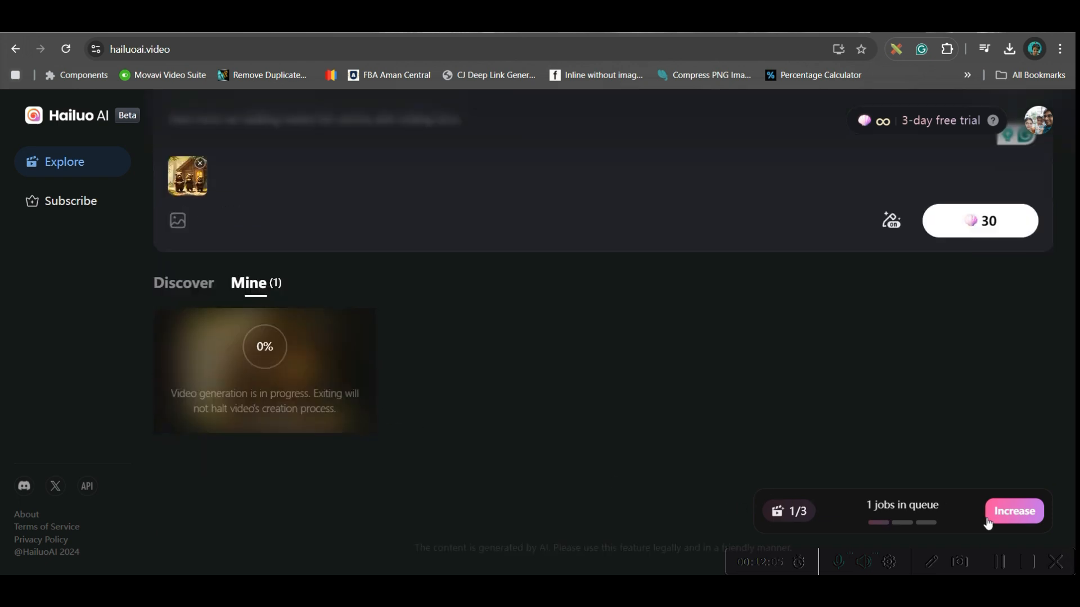
pyautogui.moveTo(833, 517)
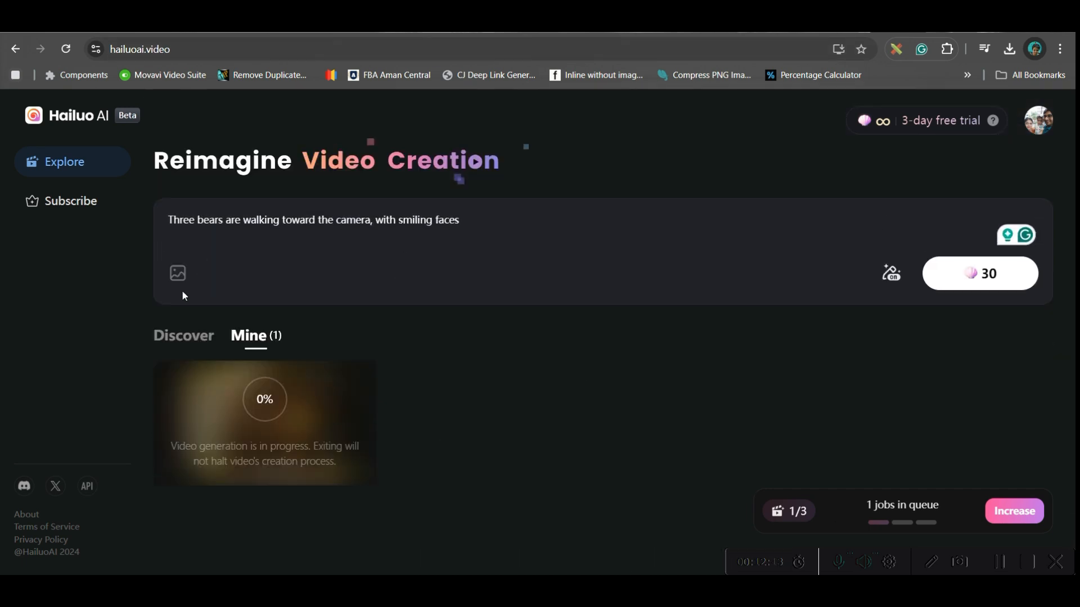
# - Upload the girl-by-the-fireplace image as the new reference
pyautogui.click(177, 274)
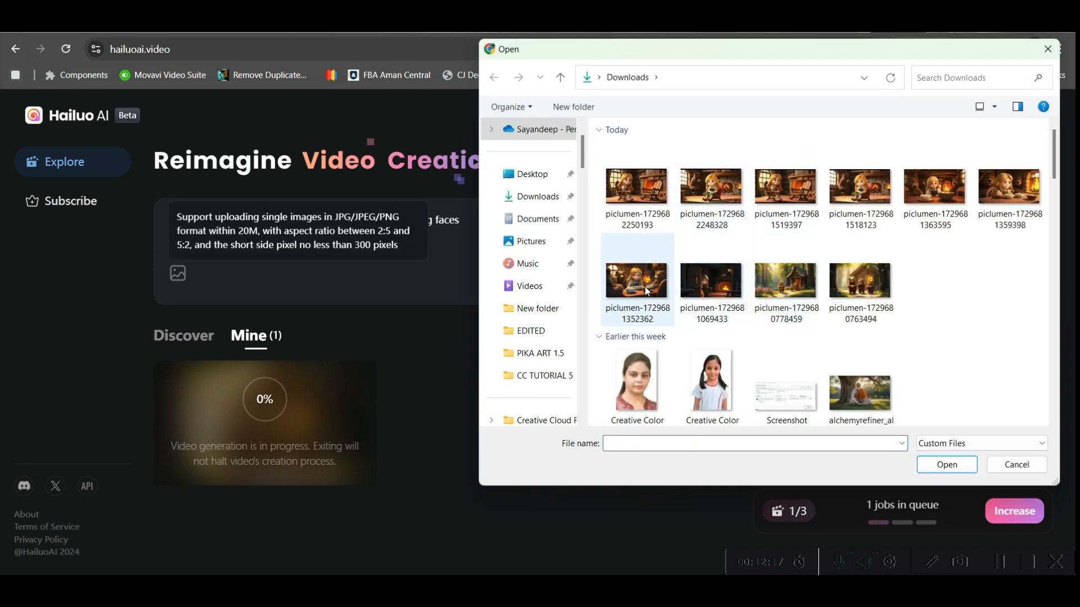
pyautogui.click(711, 280)
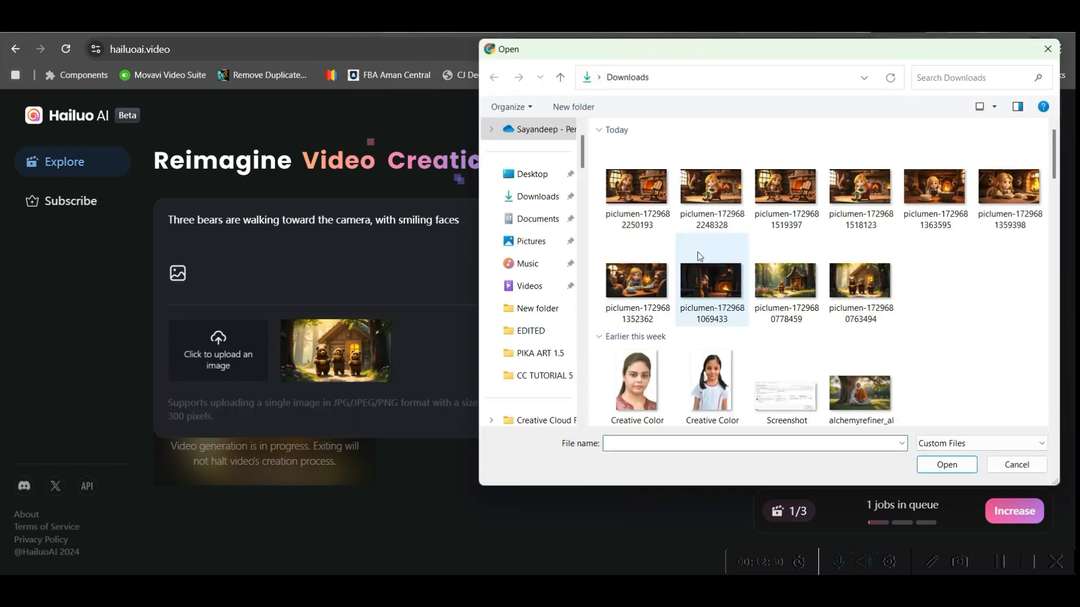
pyautogui.click(1015, 464)
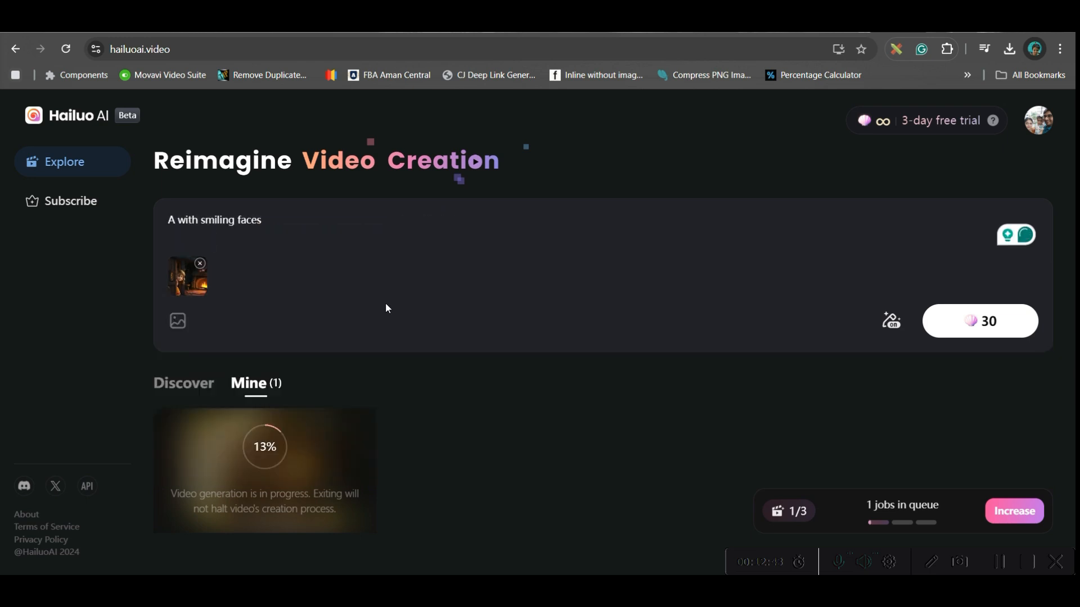
# - Enter the girl-peeping-through-the-door prompt, accept "the camera" and "toward" fixes, and generate
pyautogui.write('A little girl is pipping through the door,  with smiling faces, camera is slowly moving towards her')
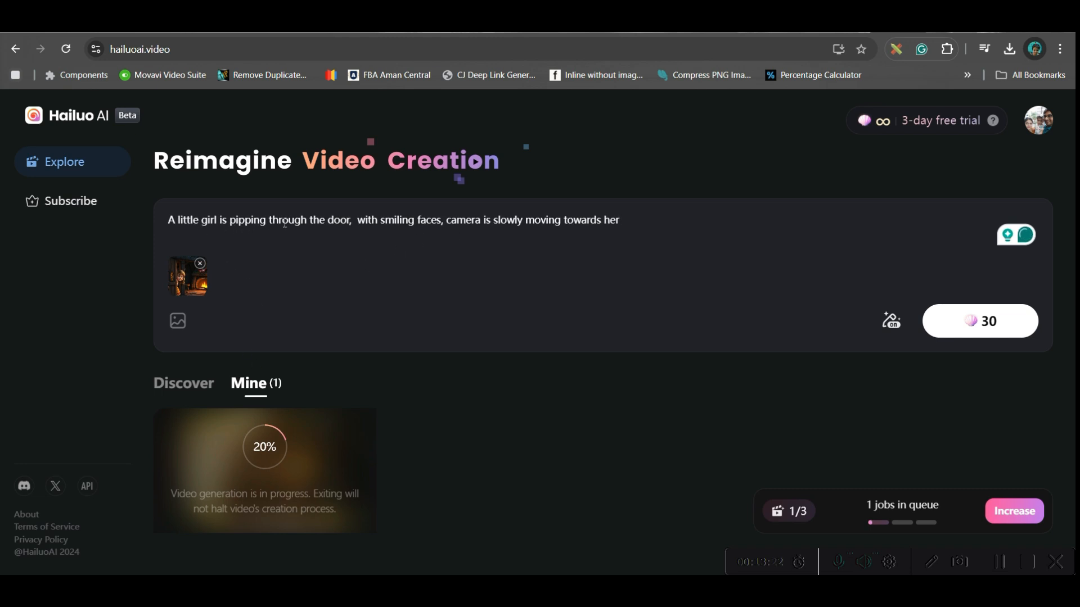
pyautogui.click(462, 219)
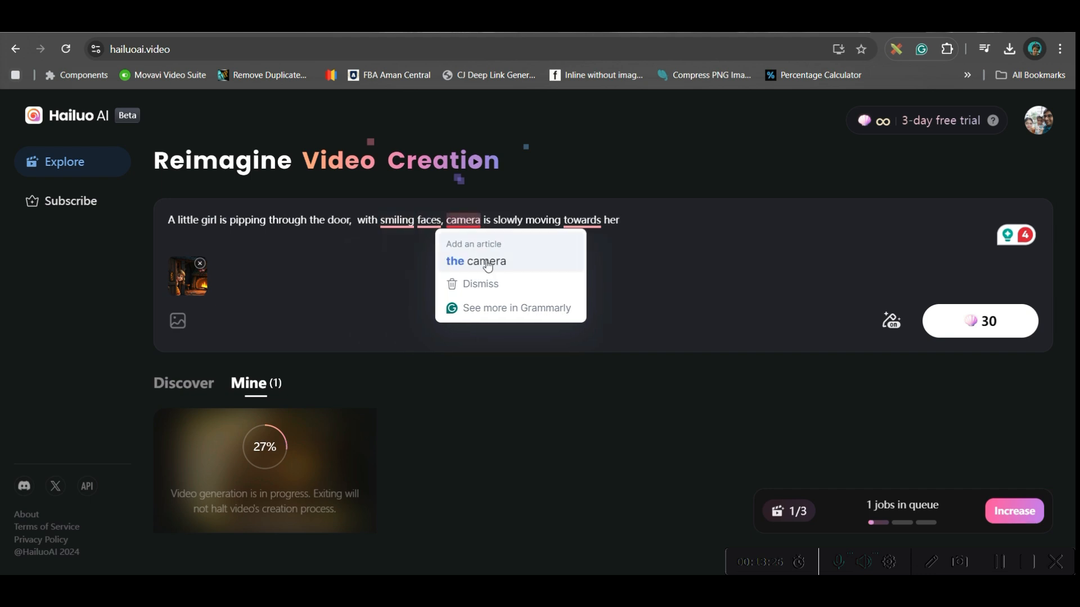
pyautogui.click(474, 260)
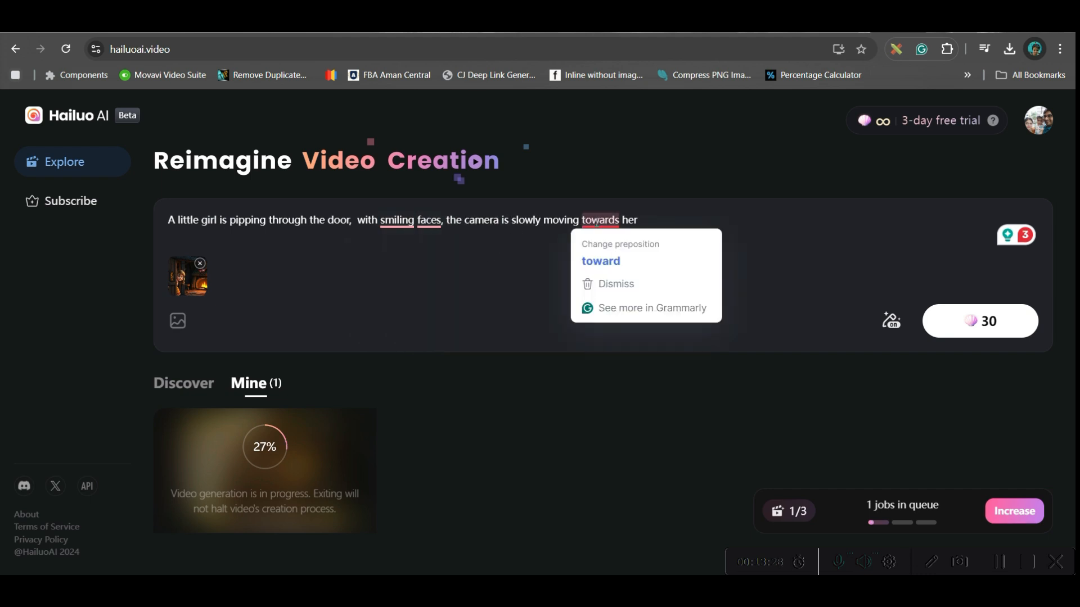
pyautogui.click(599, 261)
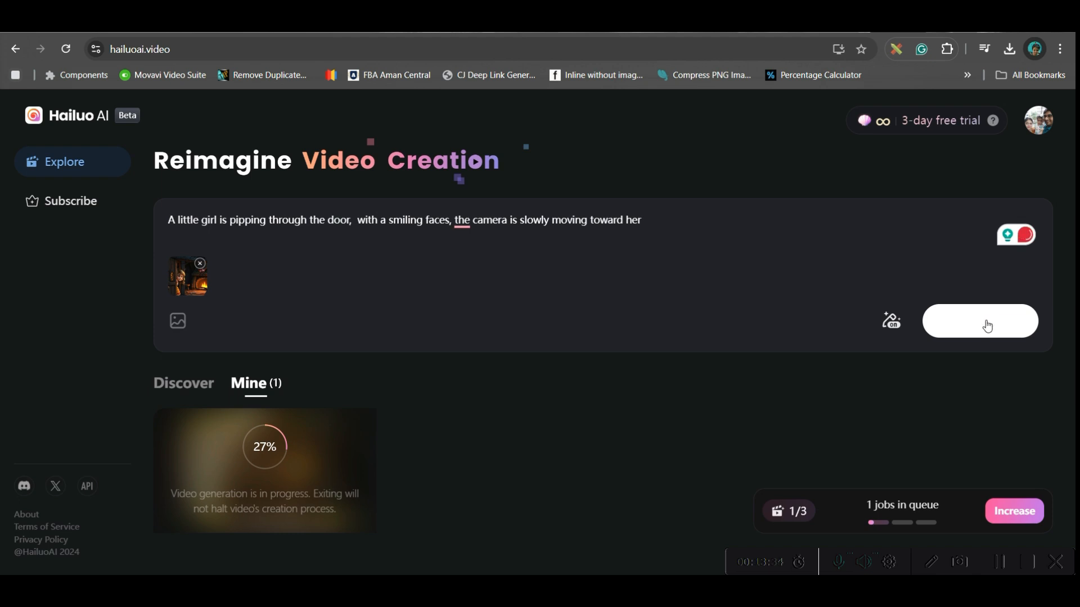
pyautogui.click(978, 321)
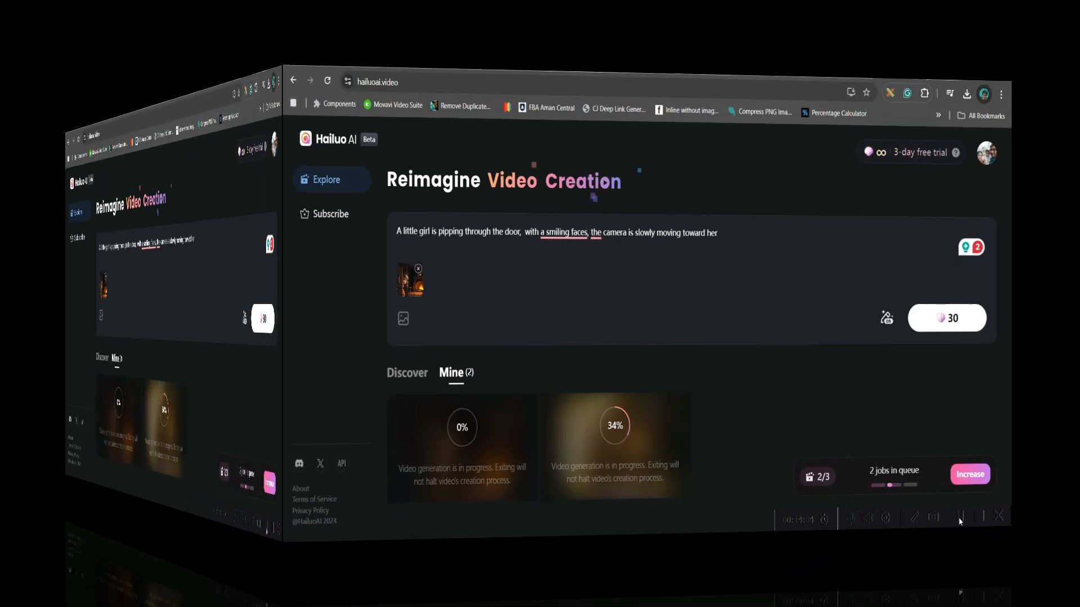
# - Open a new blank browser tab
pyautogui.click(614, 425)
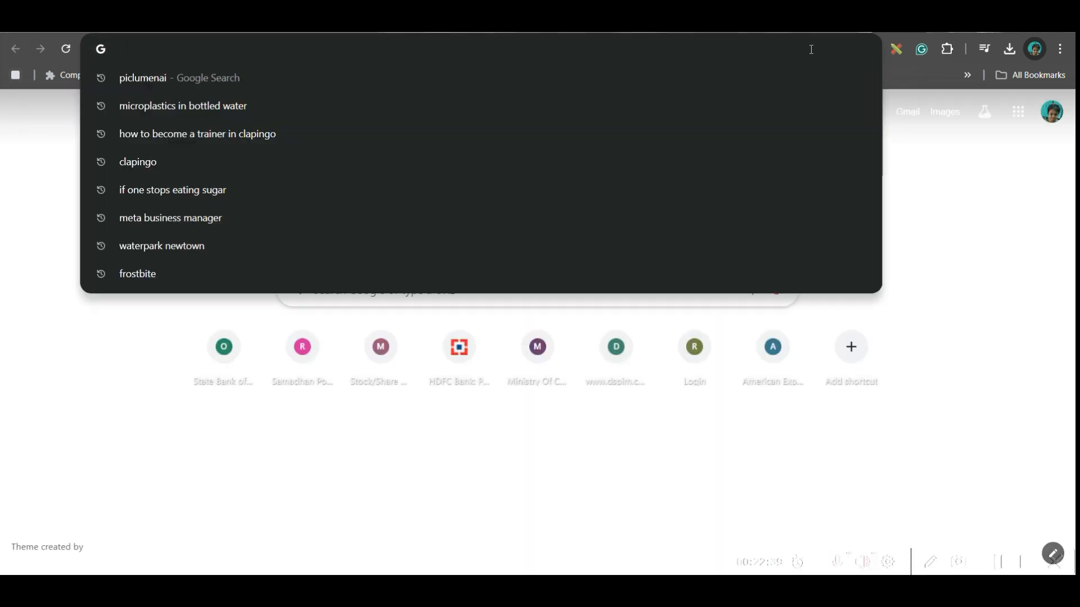
# - Generate the Goldilocks narration in the Alice voice and download it as an MP3
pyautogui.write('11')
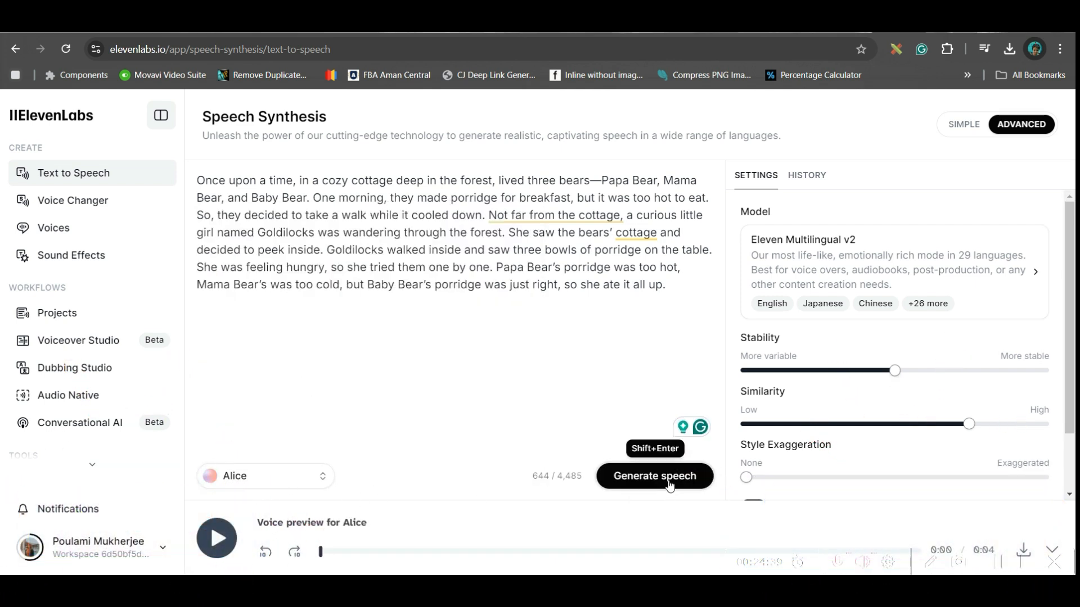
pyautogui.click(653, 476)
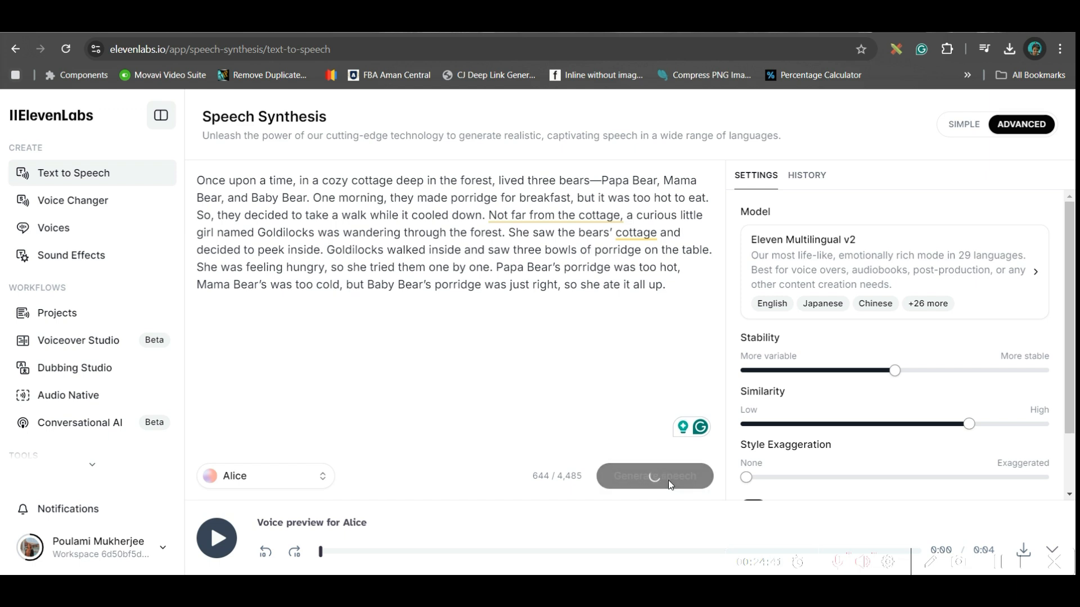
pyautogui.click(653, 476)
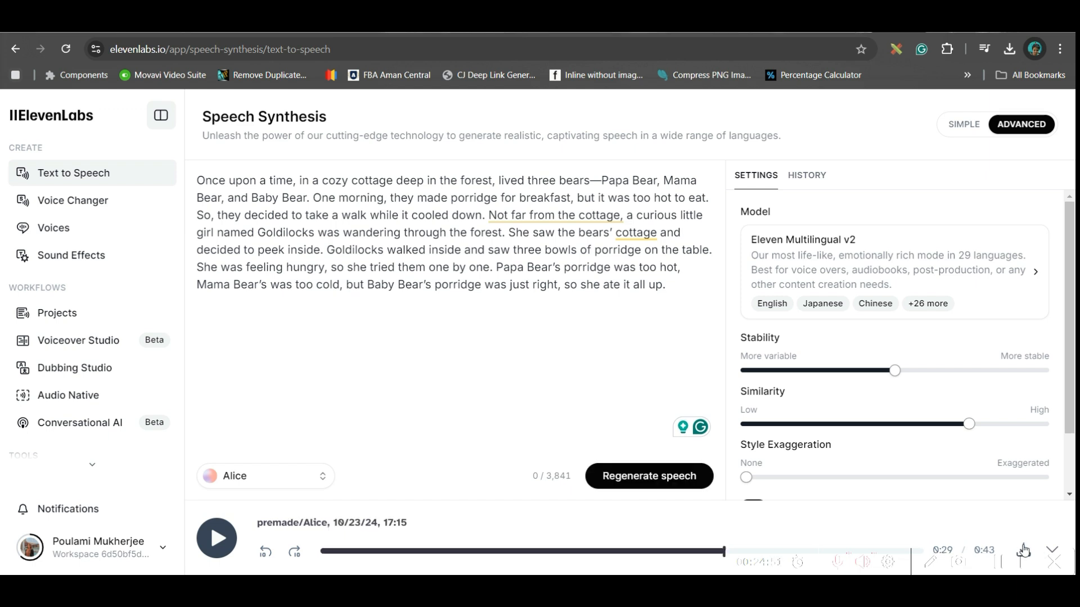
pyautogui.moveTo(1024, 549)
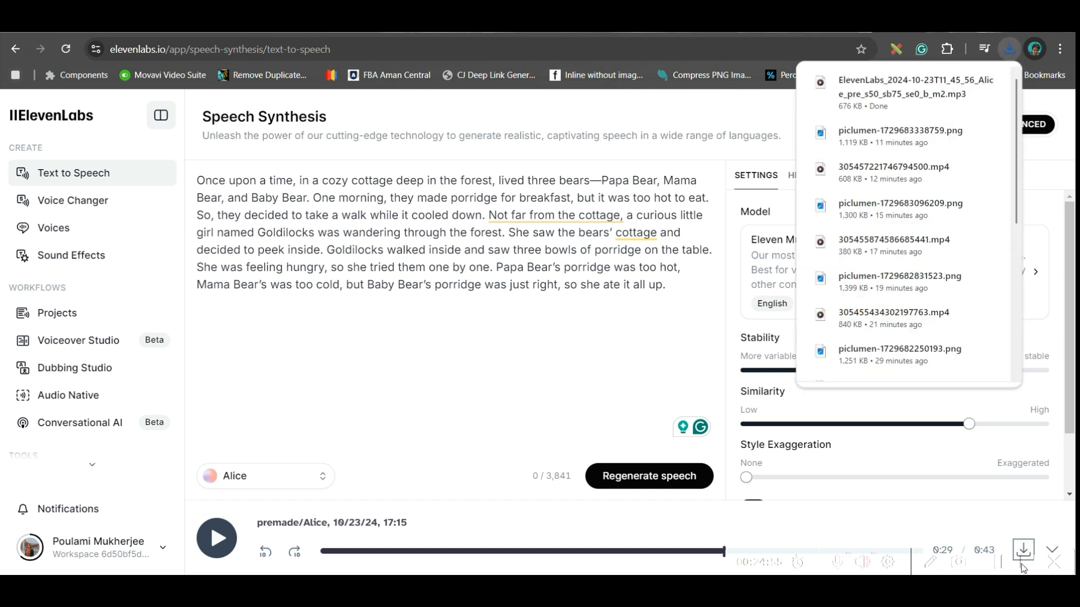
pyautogui.moveTo(998, 563)
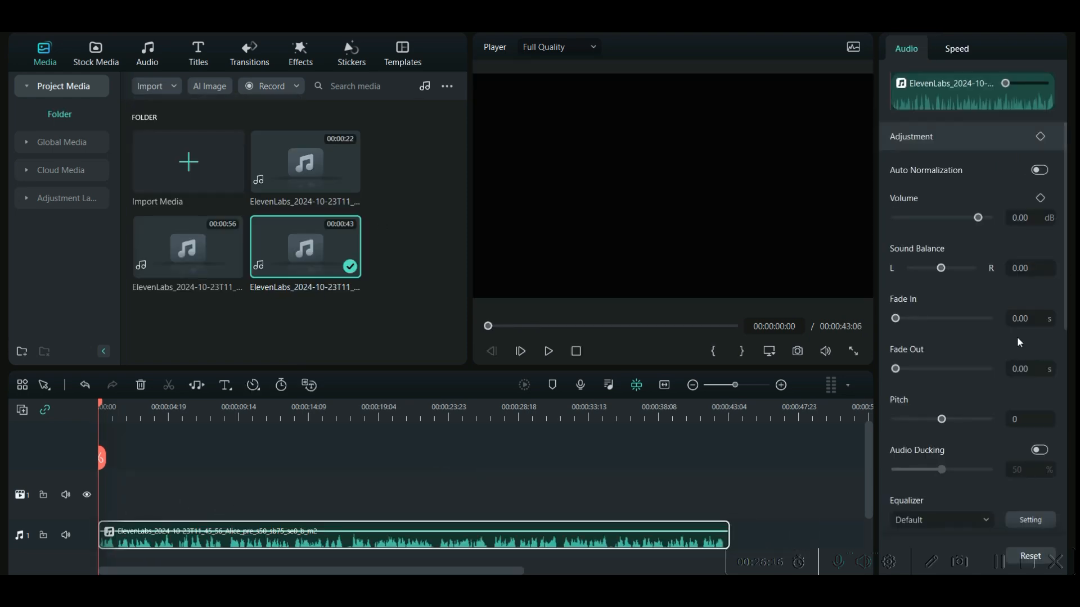
# - Raise the narration clip's volume with the Audio panel slider
pyautogui.moveTo(976, 217); pyautogui.dragTo(986, 217)
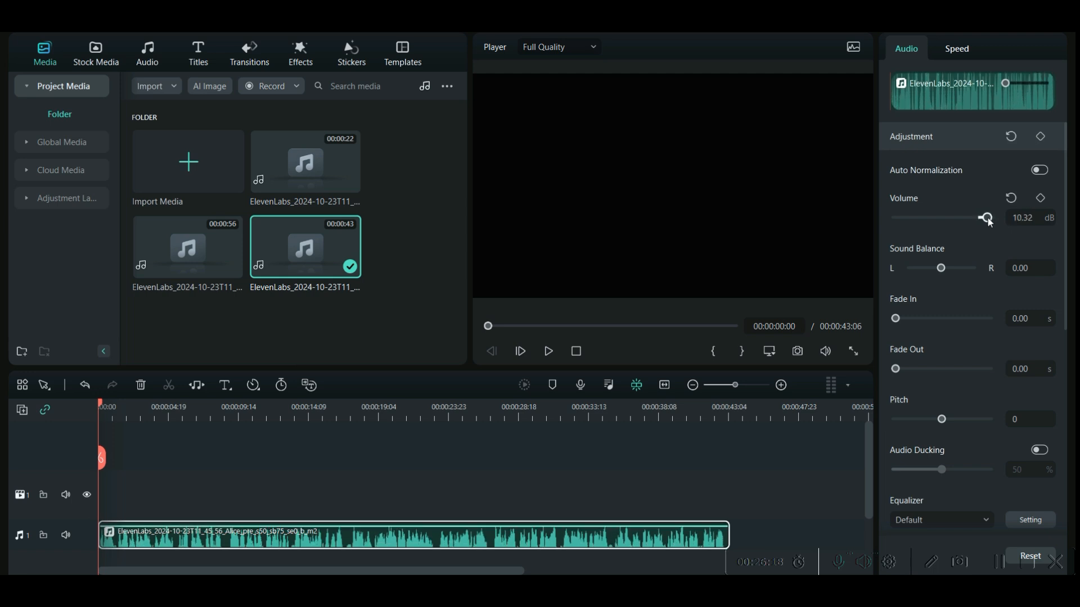
pyautogui.moveTo(987, 217); pyautogui.dragTo(987, 217)
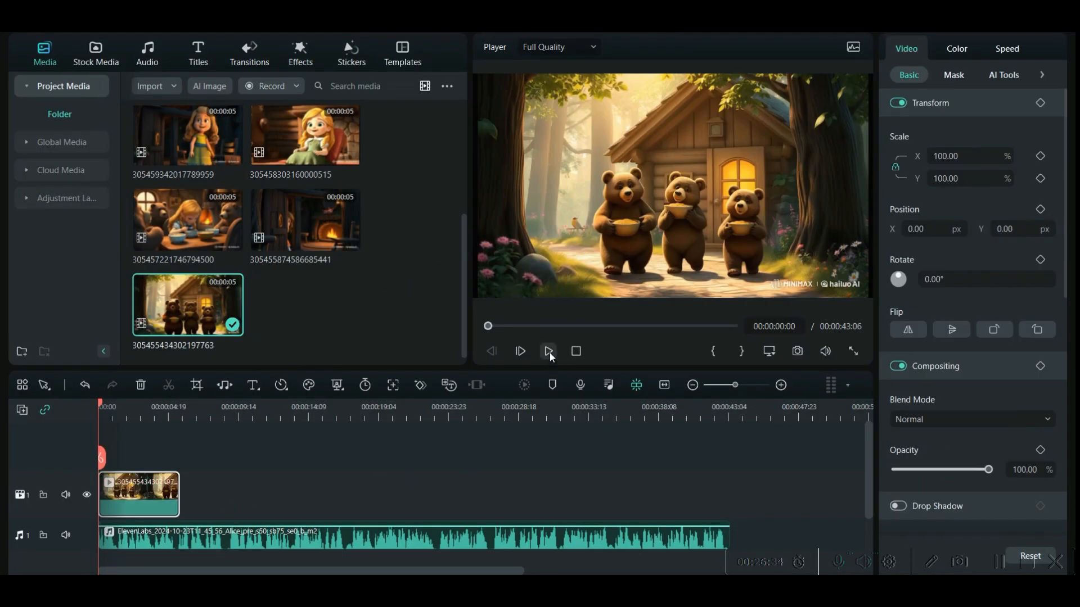
# - Slow the opening bear clip's speed so it stretches to fit the narration, dismissing the resolution prompt
pyautogui.click(547, 351)
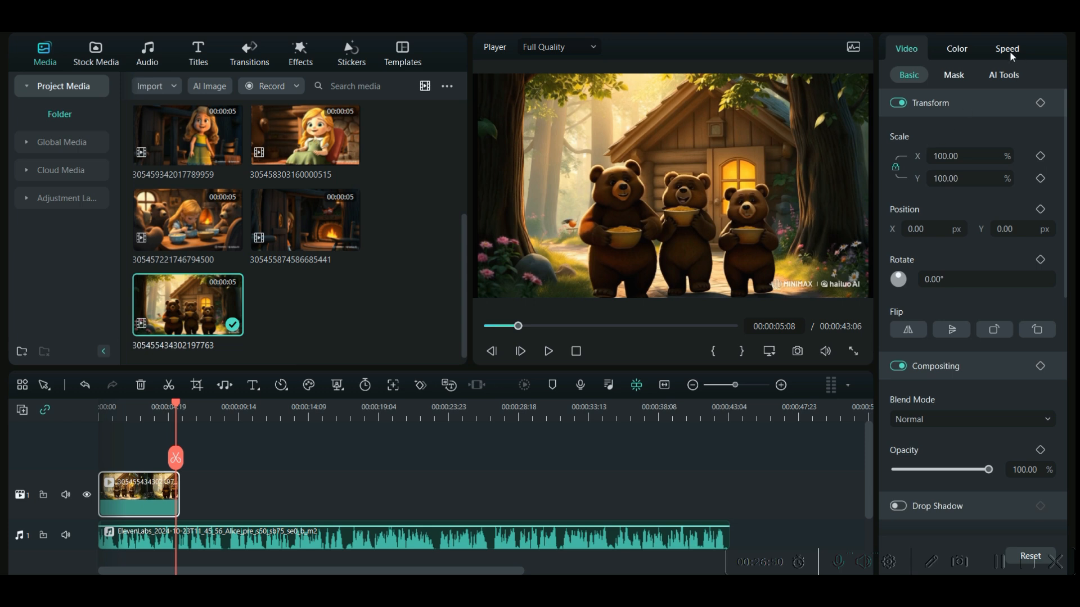
pyautogui.click(1005, 48)
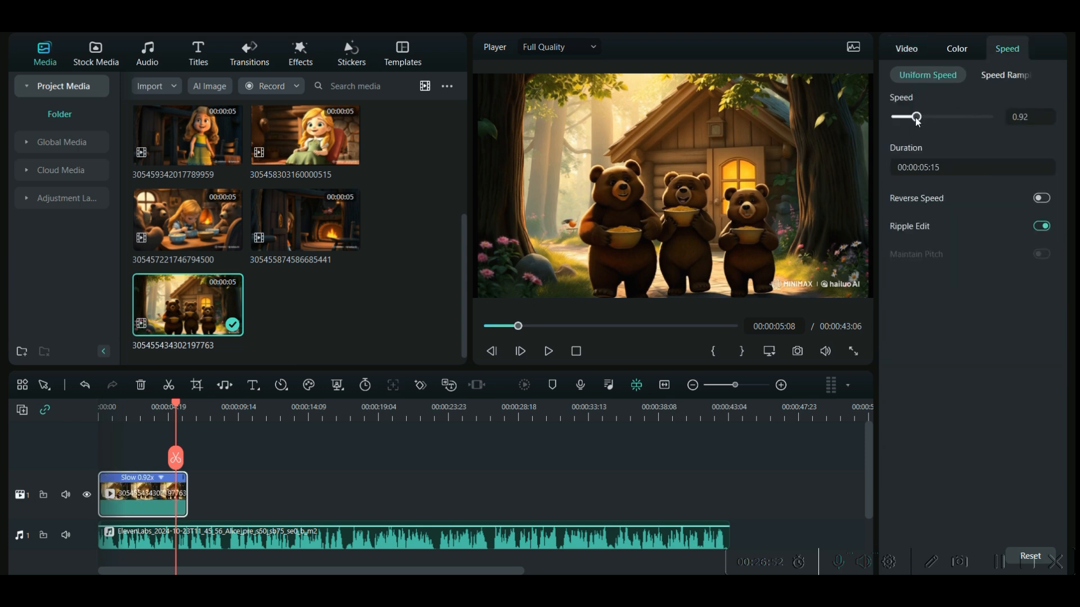
pyautogui.moveTo(916, 116); pyautogui.dragTo(913, 116)
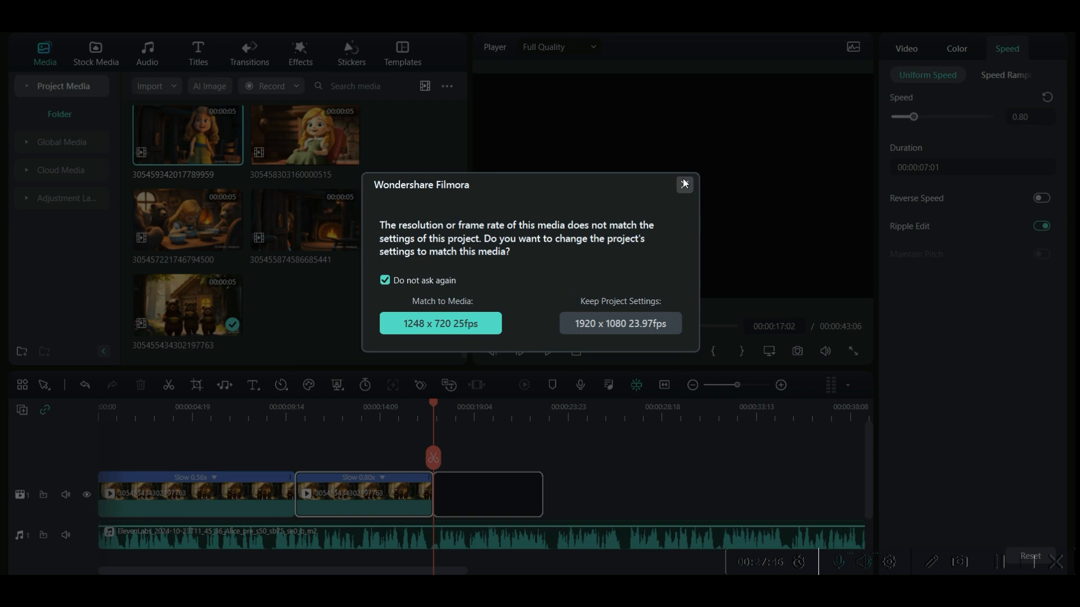
pyautogui.click(683, 184)
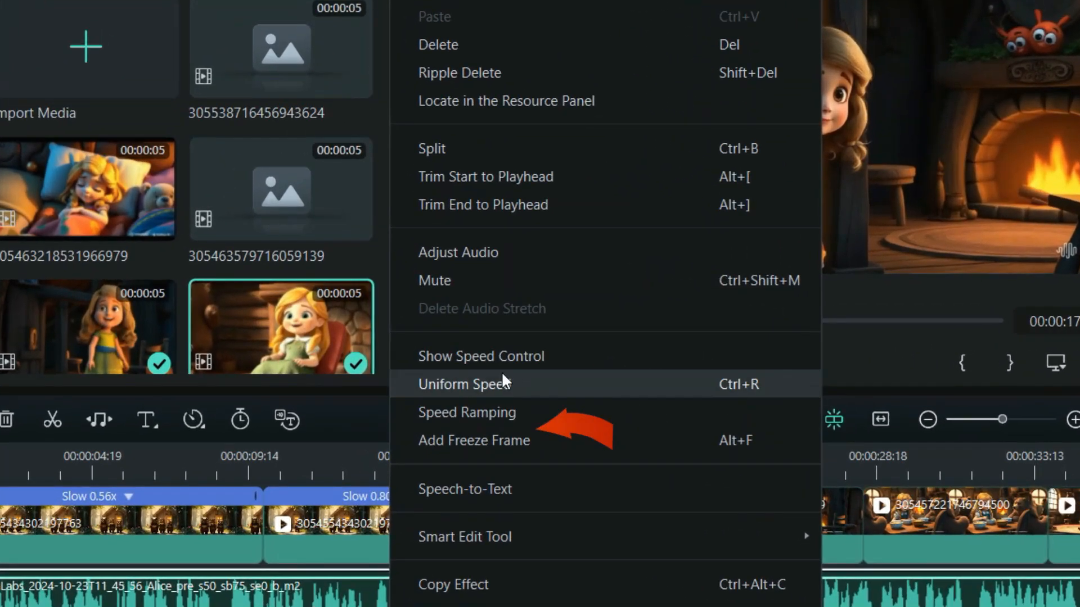
pyautogui.moveTo(499, 489)
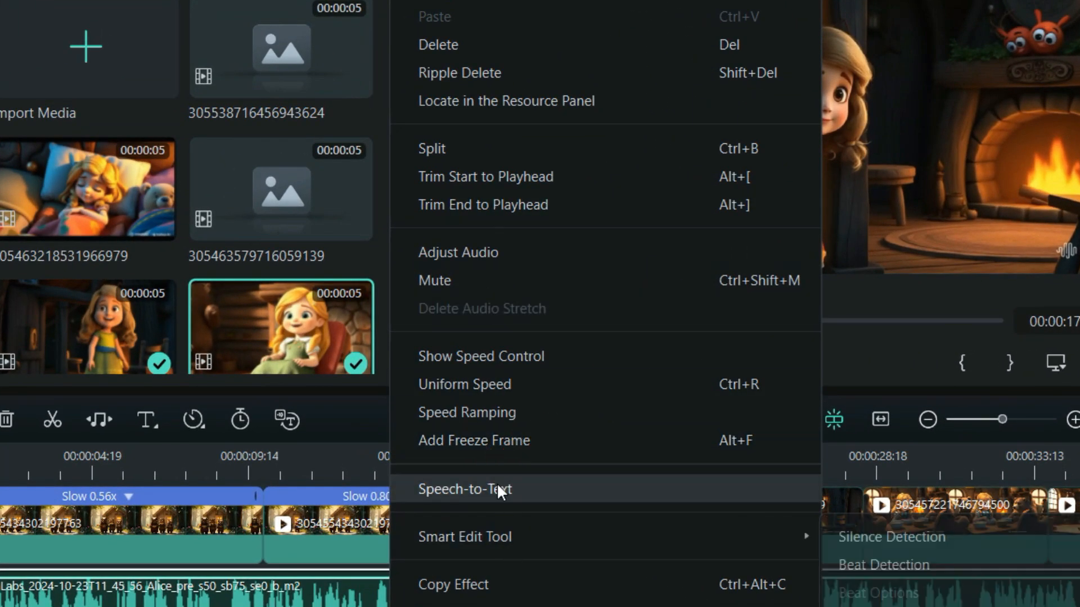
# - Run Speech-to-Text on the entire timeline sequence to produce an SRT subtitle file
pyautogui.click(464, 489)
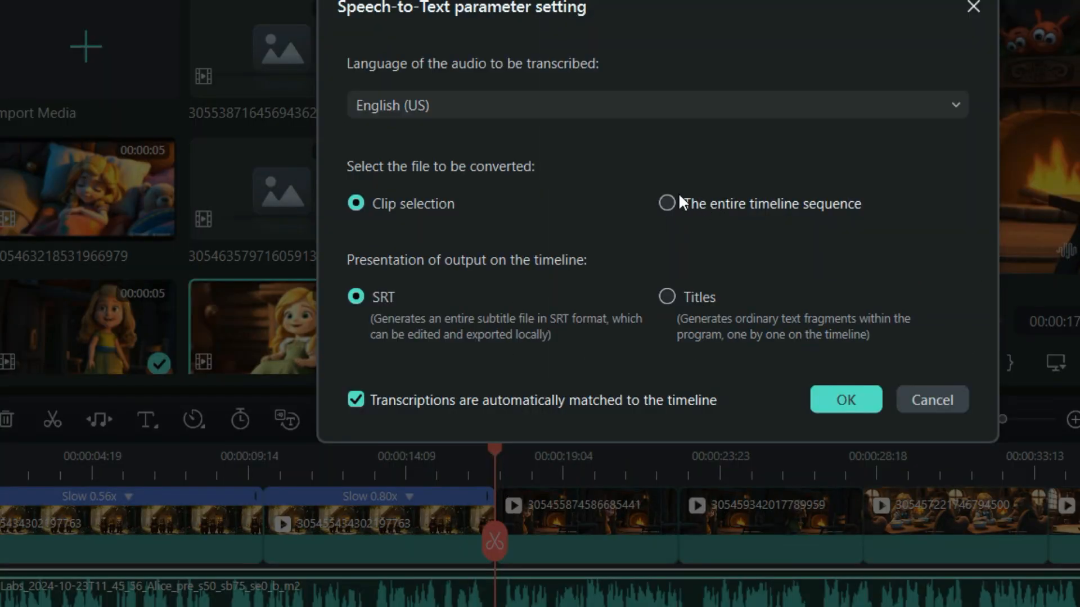
pyautogui.click(665, 203)
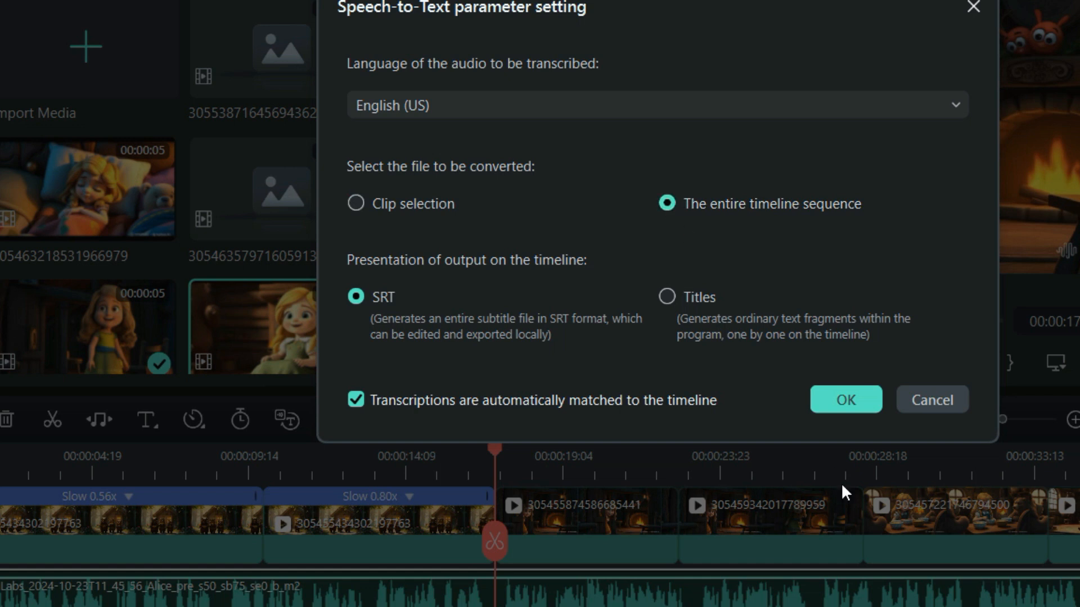
pyautogui.click(845, 400)
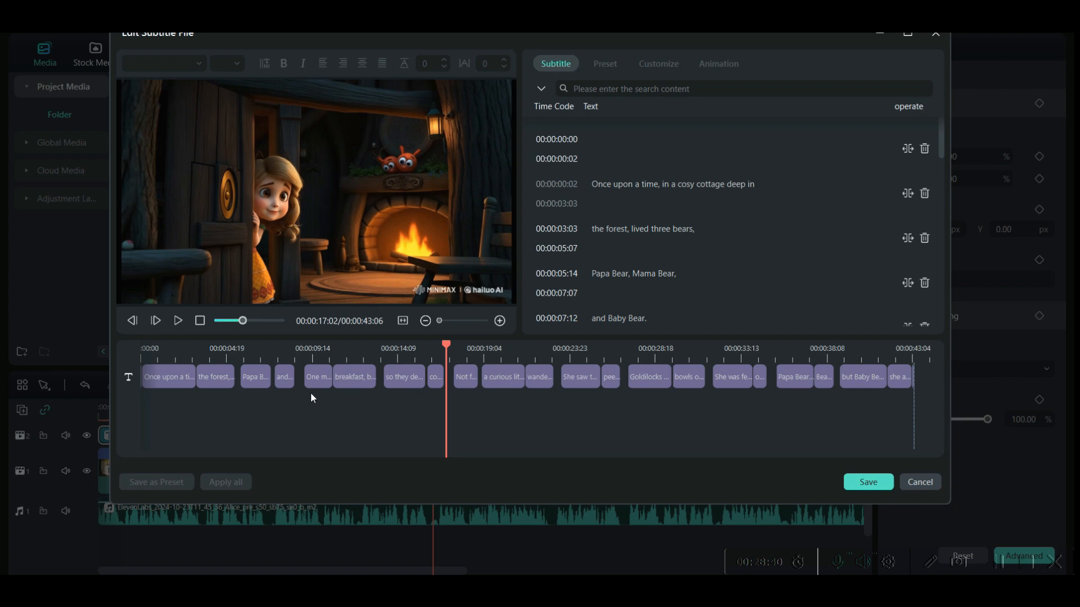
# - Set the 'Once upon a time' subtitle to Comic Sans MS and browse the WordArt presets
pyautogui.click(167, 375)
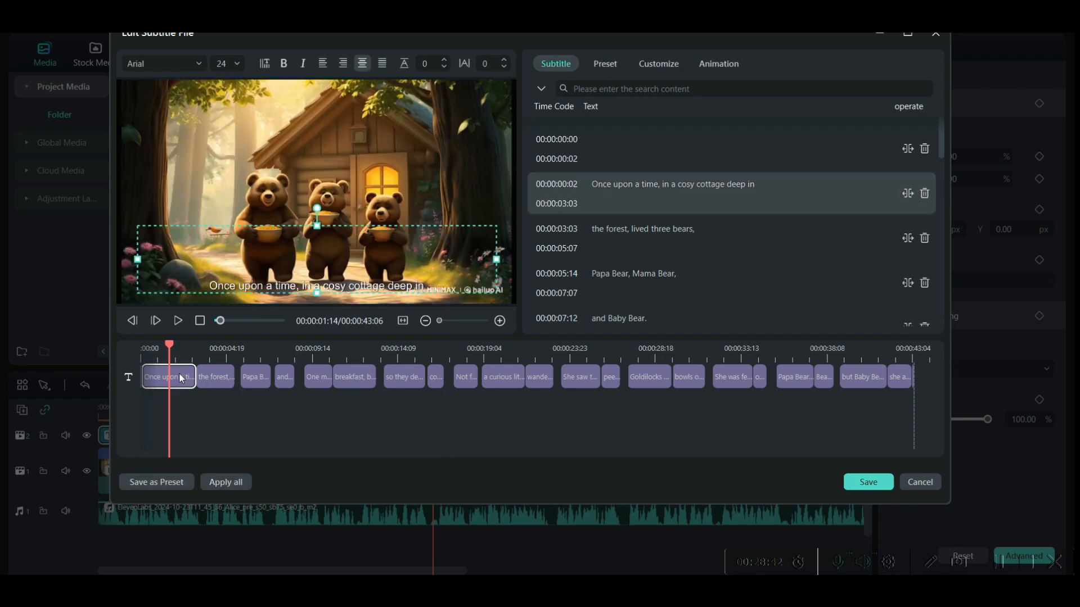
pyautogui.click(163, 63)
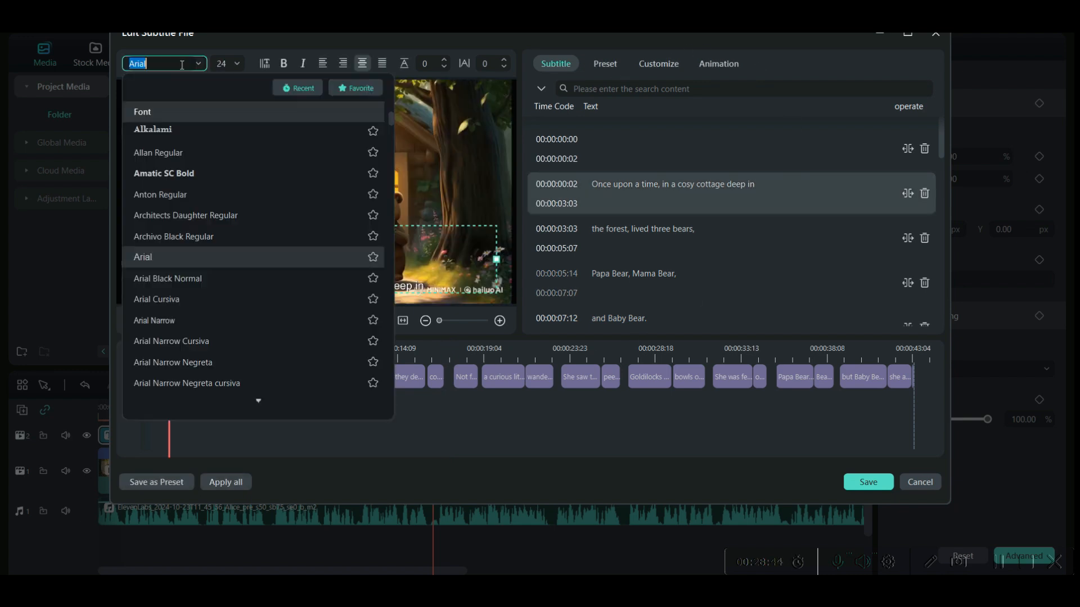
pyautogui.click(143, 257)
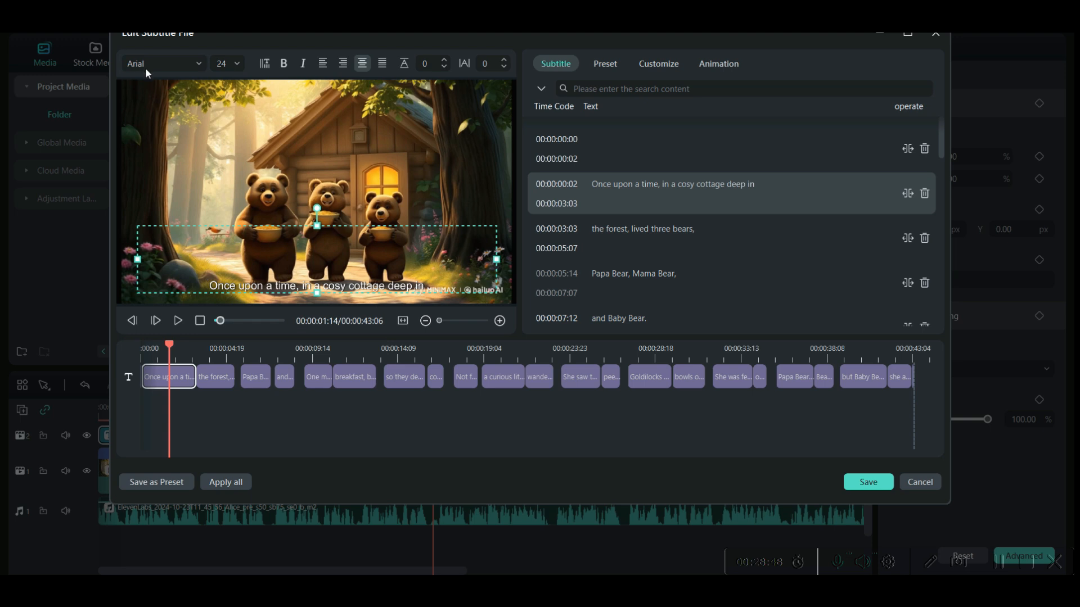
pyautogui.click(163, 63)
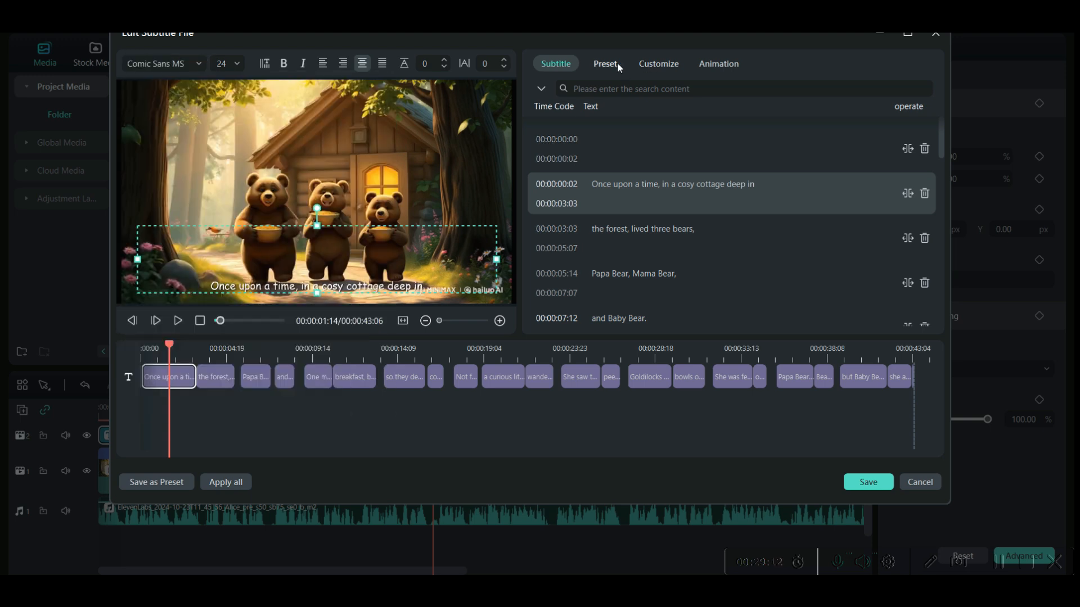
pyautogui.click(604, 63)
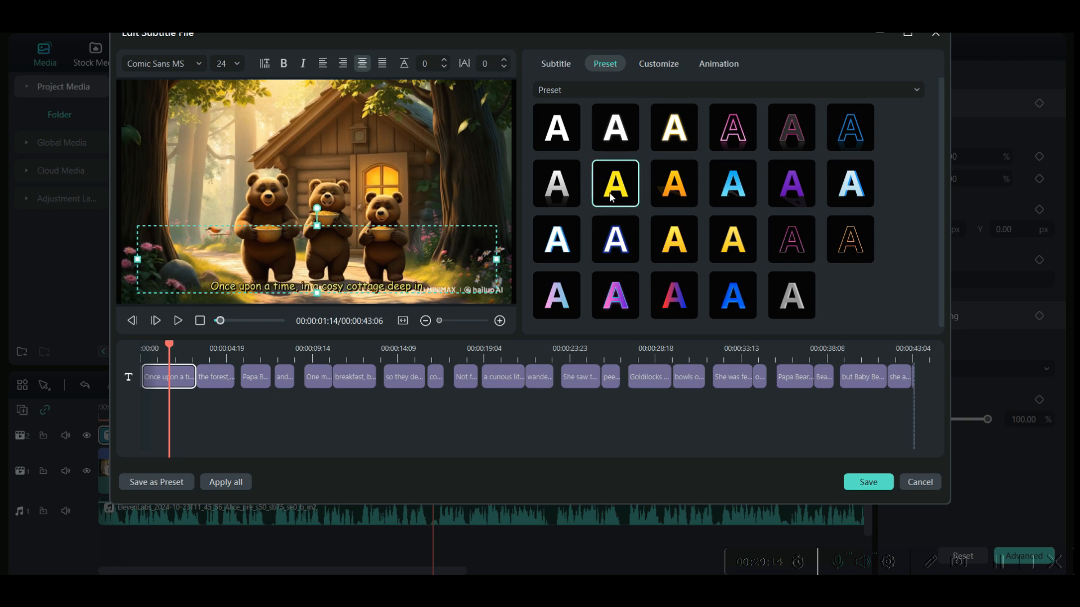
pyautogui.click(614, 239)
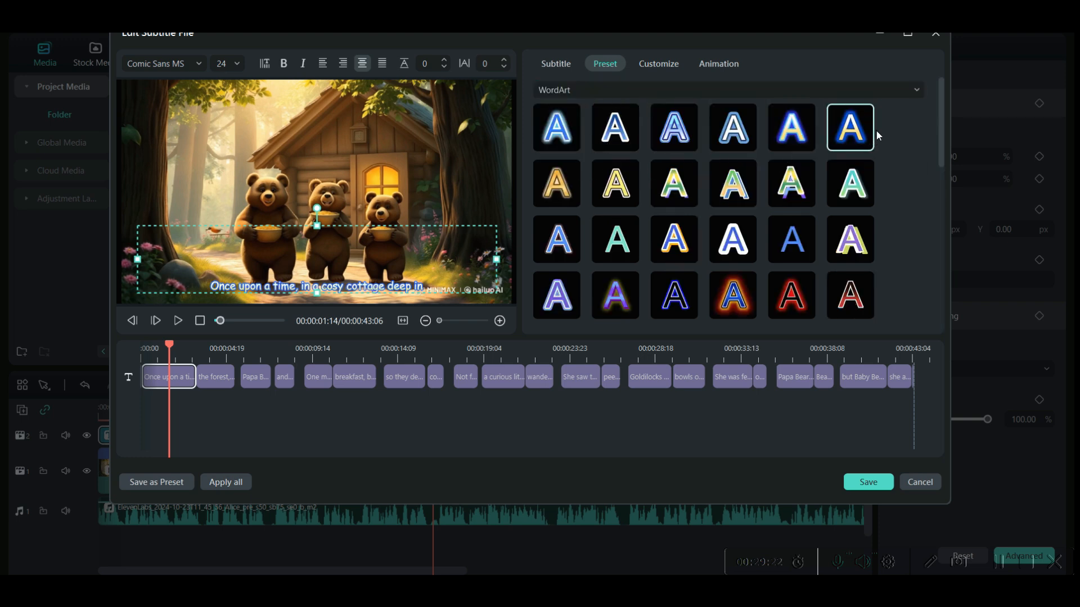
# - Make the subtitle bold at size 32 with a colourful gradient WordArt style
pyautogui.click(790, 239)
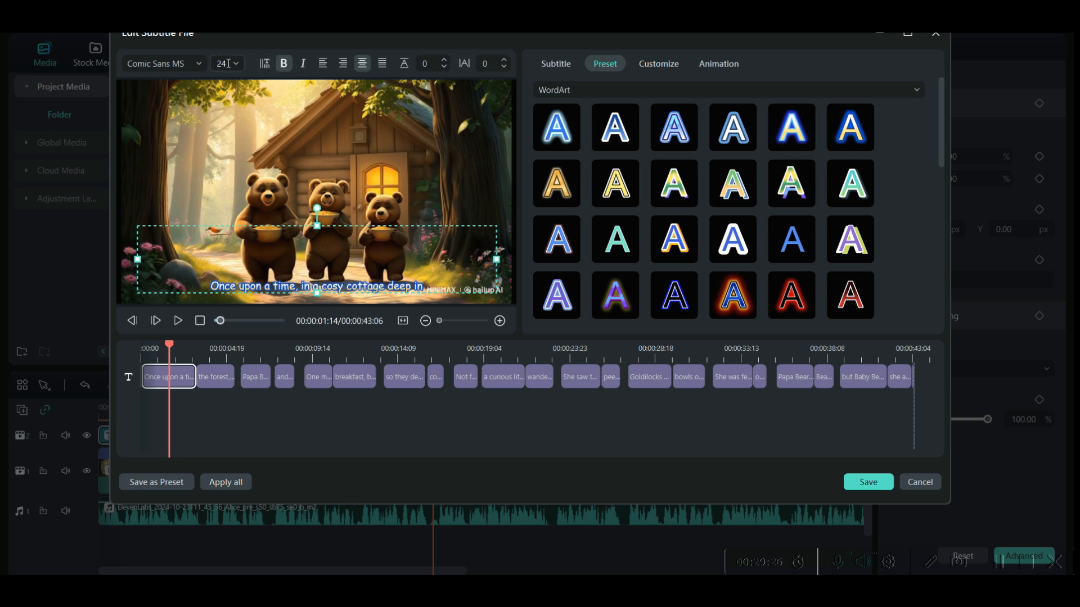
pyautogui.click(227, 63)
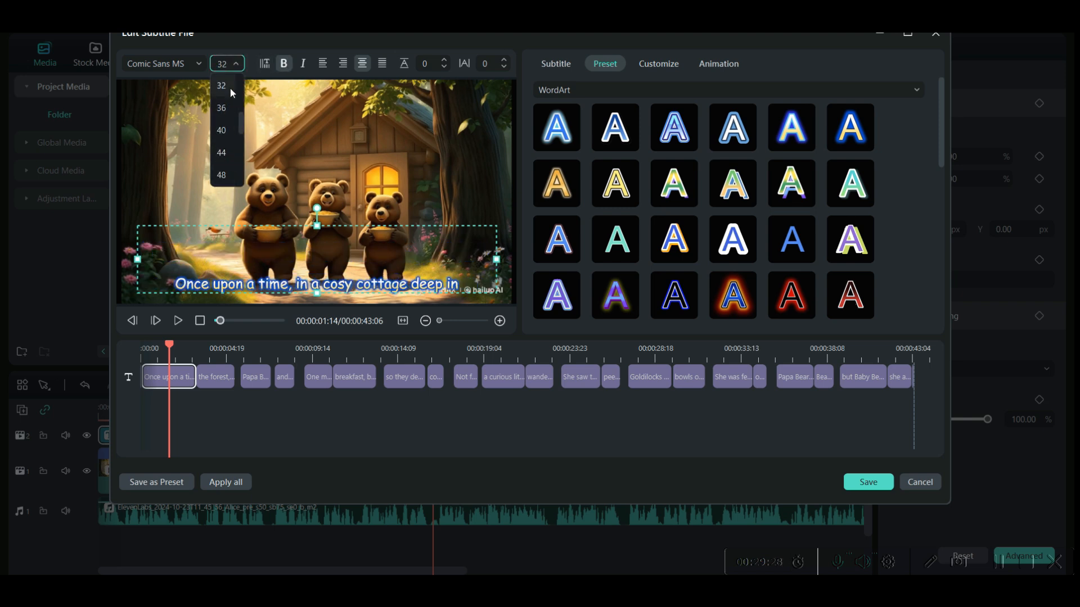
pyautogui.click(733, 239)
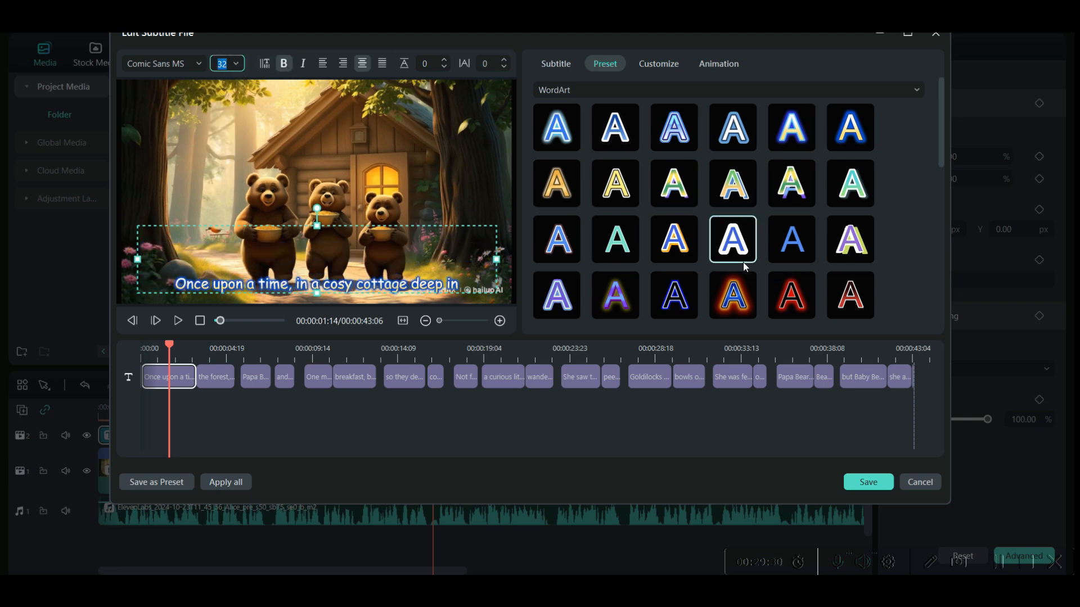
pyautogui.click(616, 239)
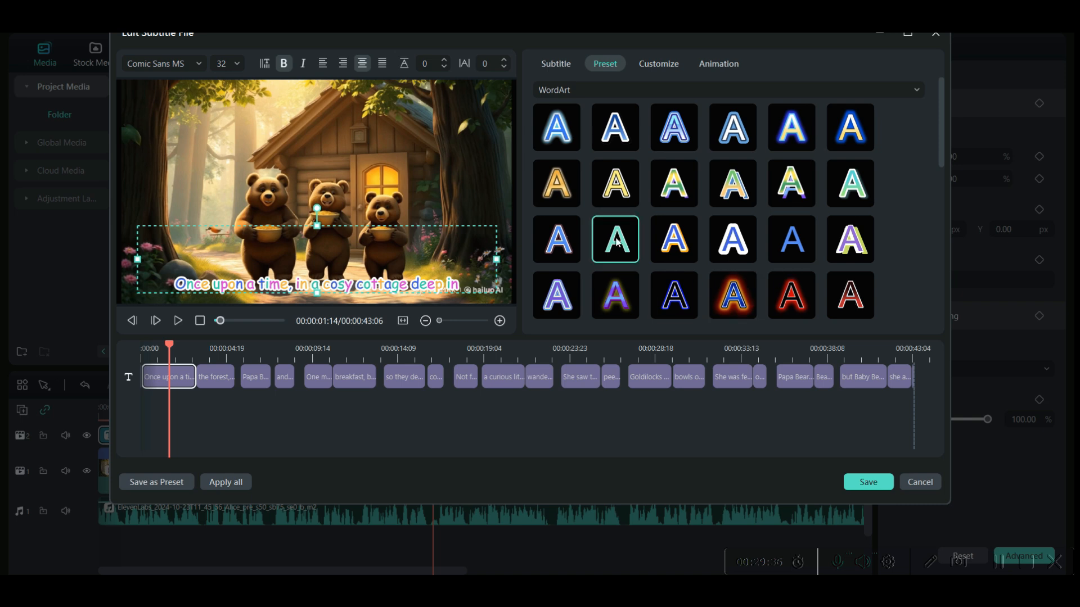
pyautogui.click(673, 184)
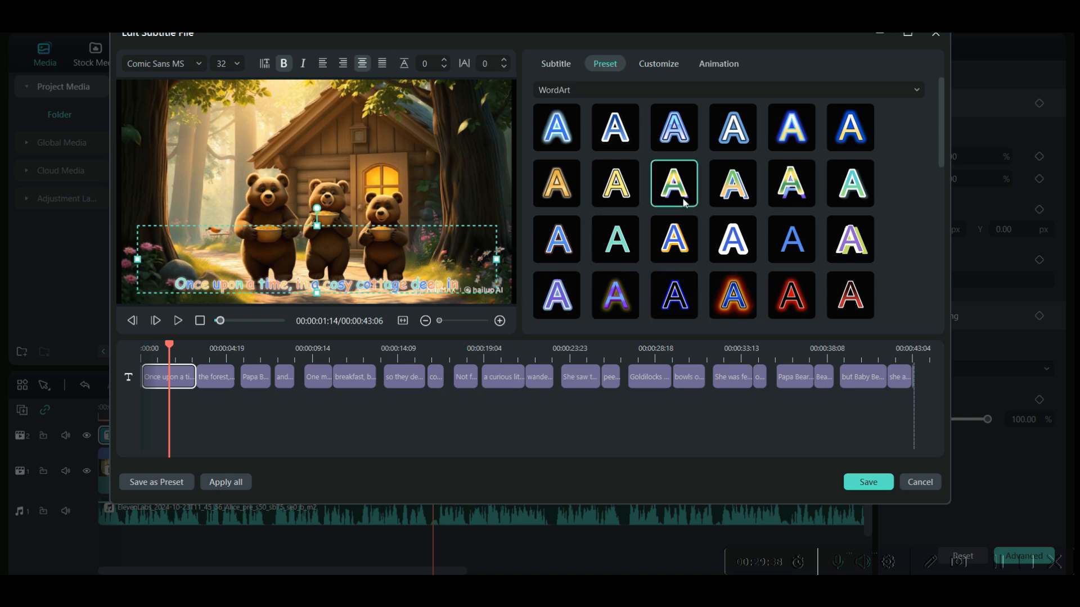
pyautogui.click(656, 63)
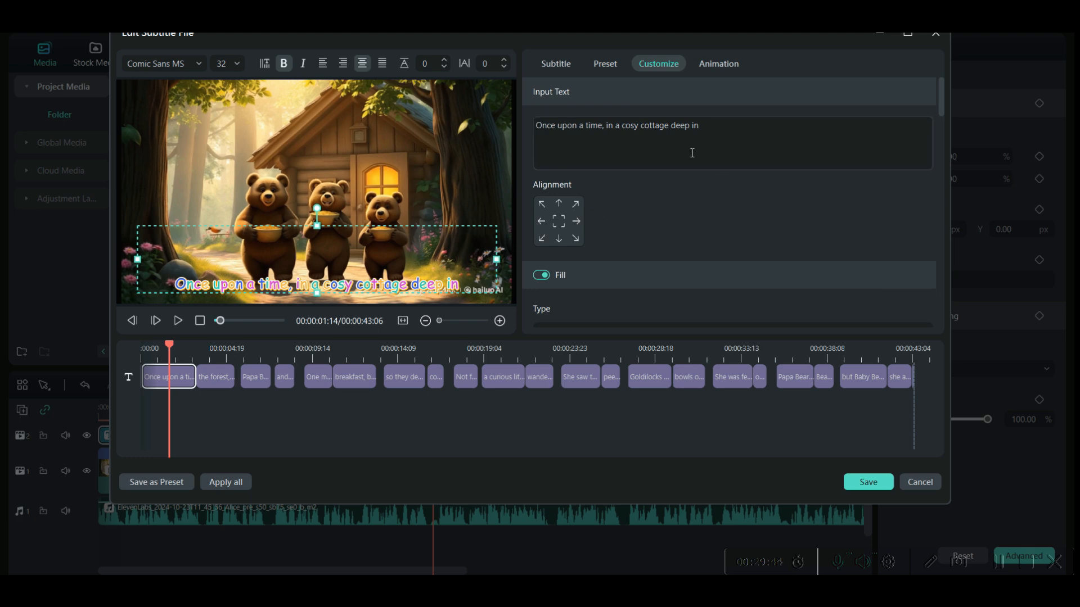
# - Give the subtitle text a dark outline with thickness 9
pyautogui.scroll(-3)
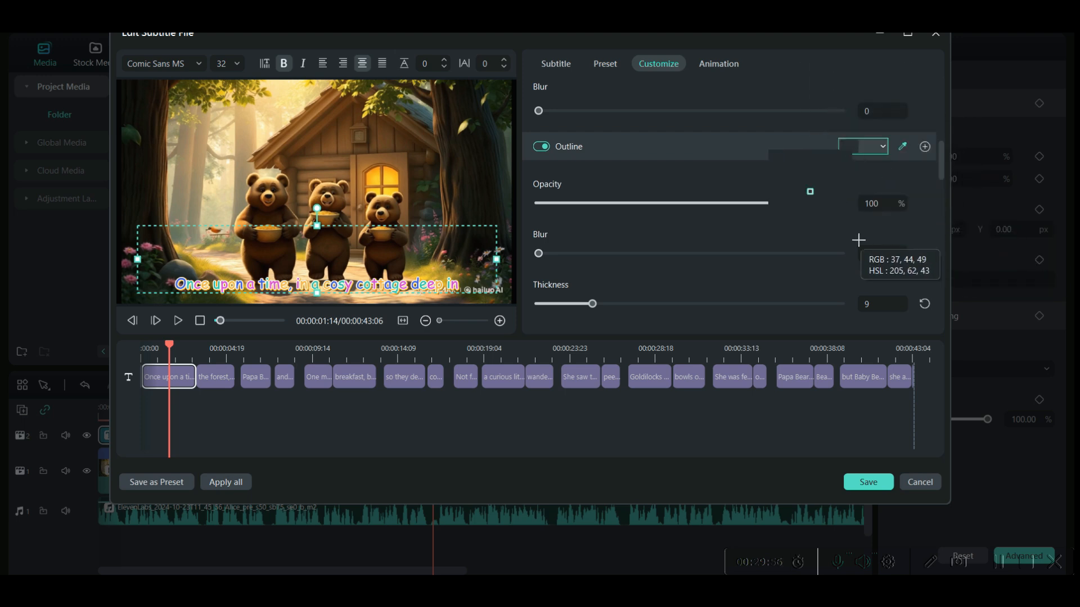
pyautogui.click(718, 63)
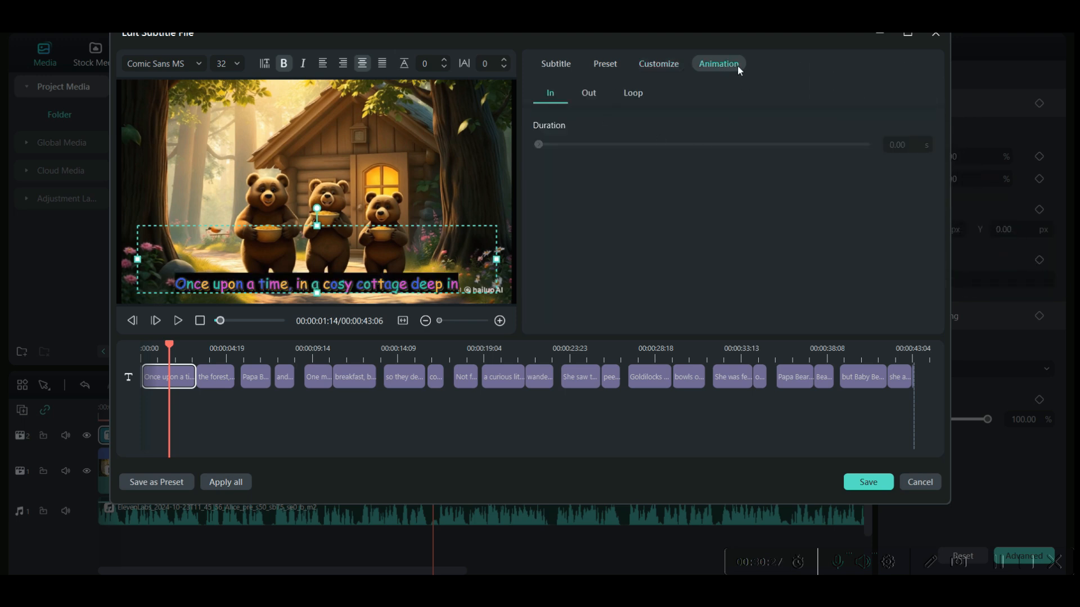
# - Add a 0.84-second Typewriter entrance animation and apply the styling to every subtitle
pyautogui.click(718, 63)
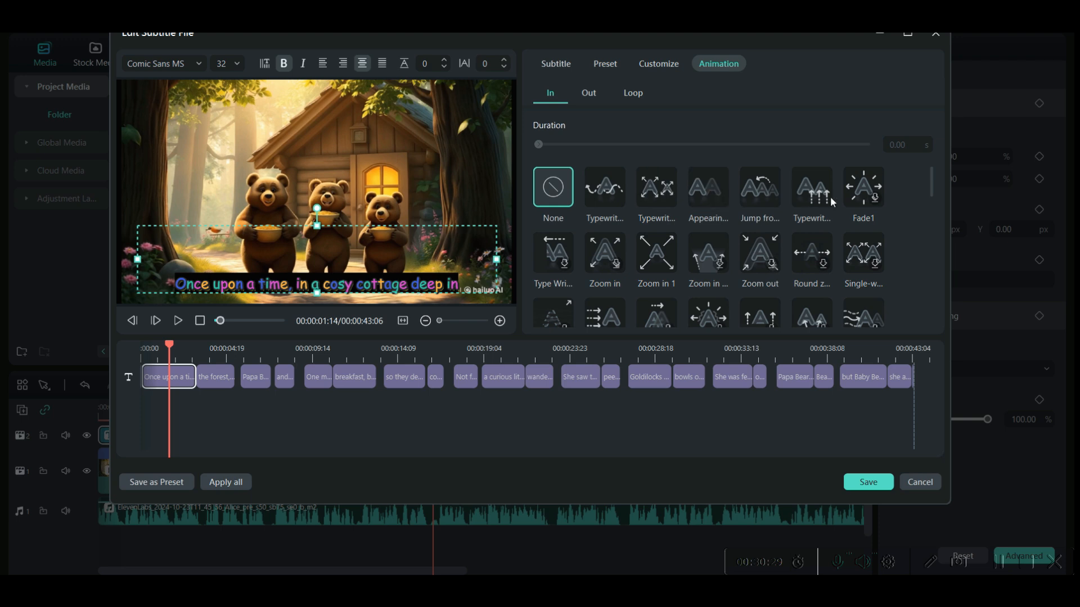
pyautogui.click(811, 187)
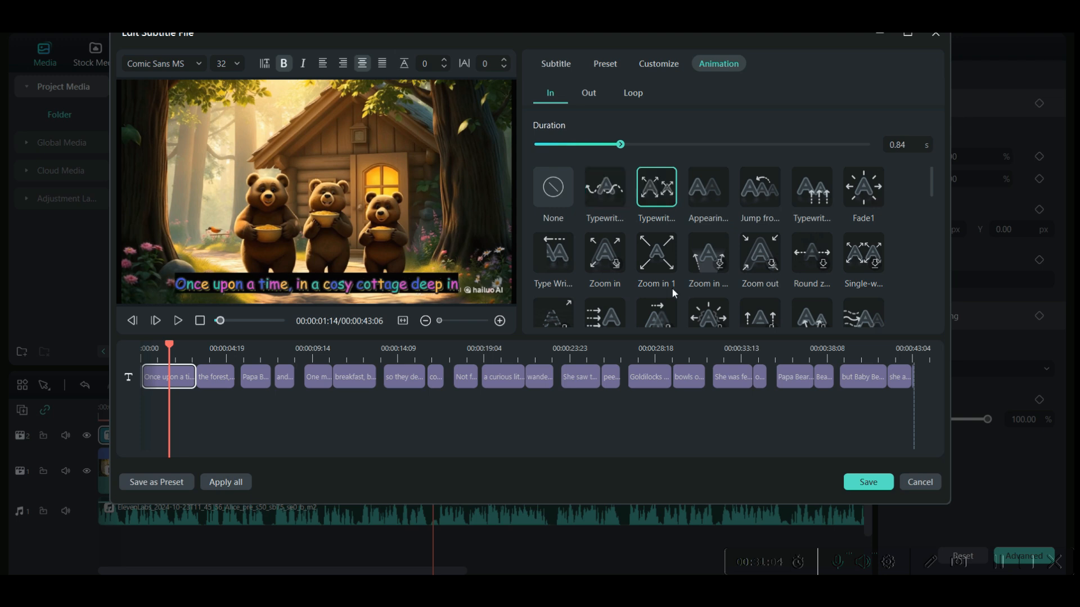
pyautogui.moveTo(191, 466)
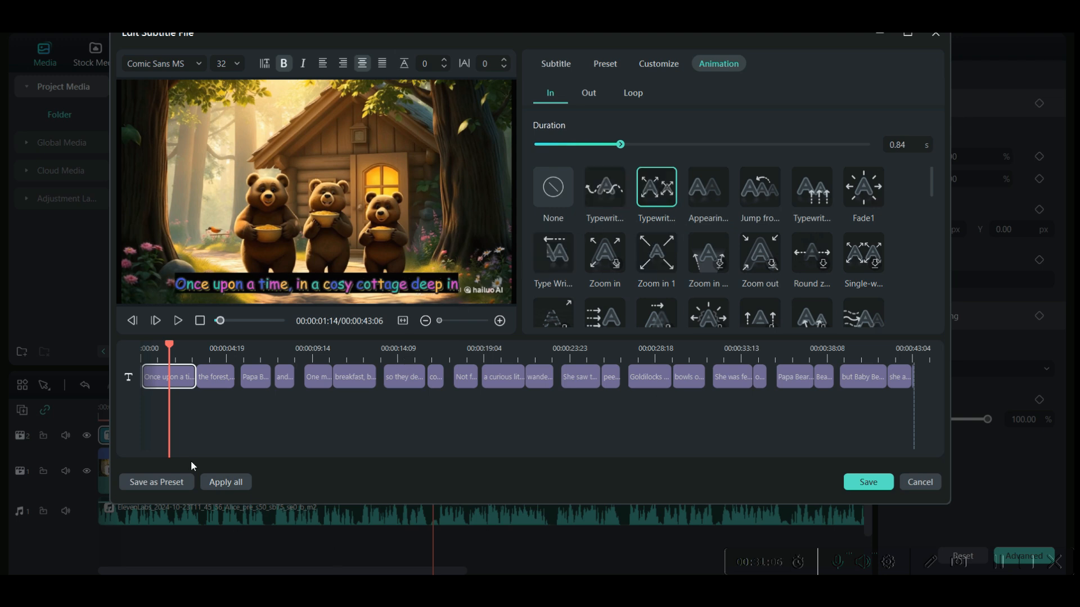
pyautogui.moveTo(177, 391)
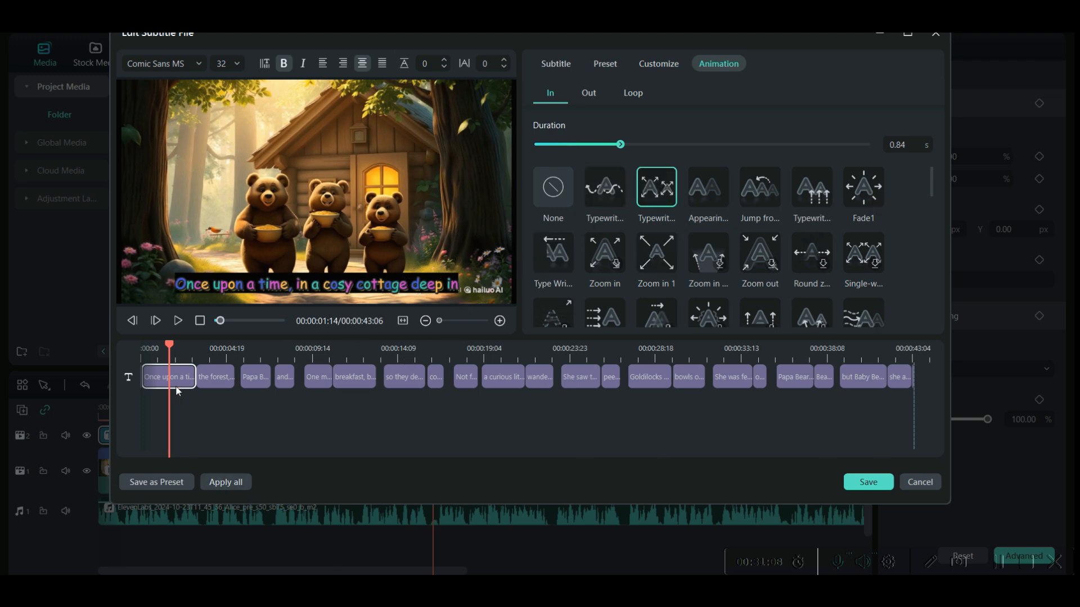
pyautogui.click(225, 482)
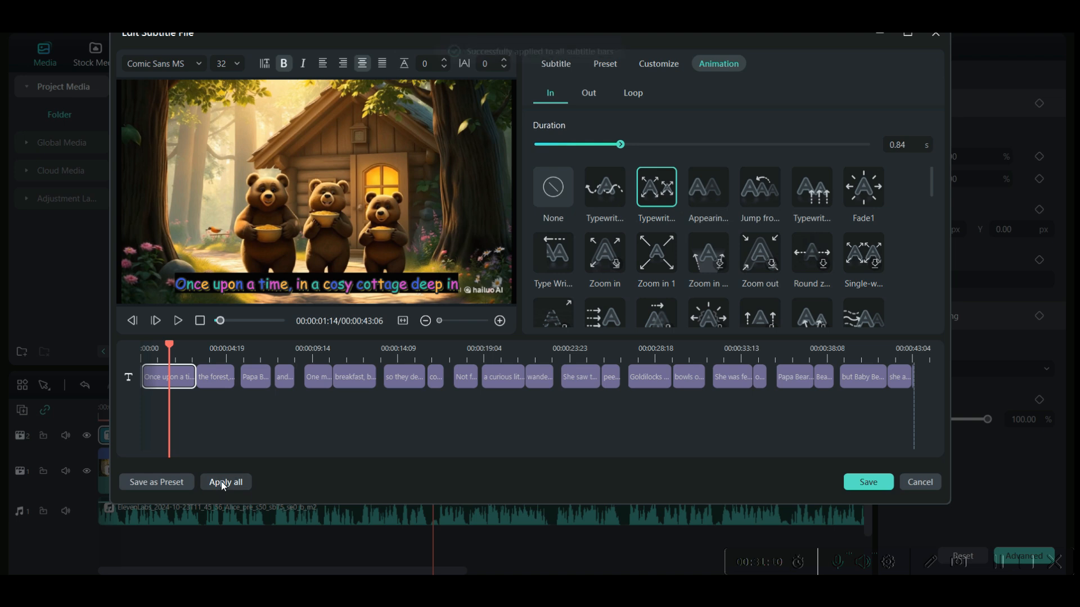
pyautogui.click(225, 482)
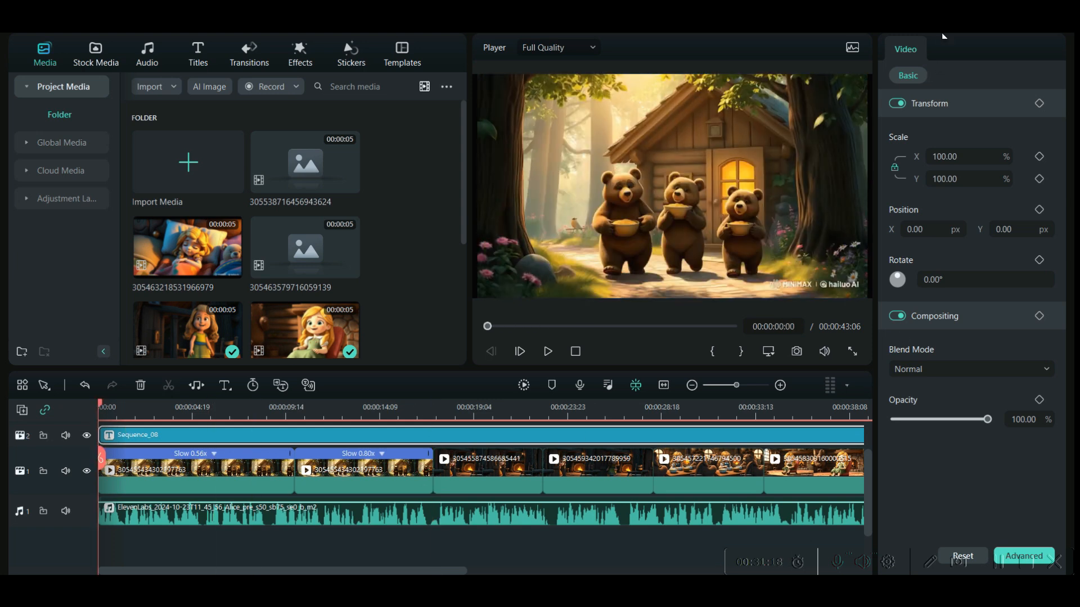
pyautogui.moveTo(939, 63)
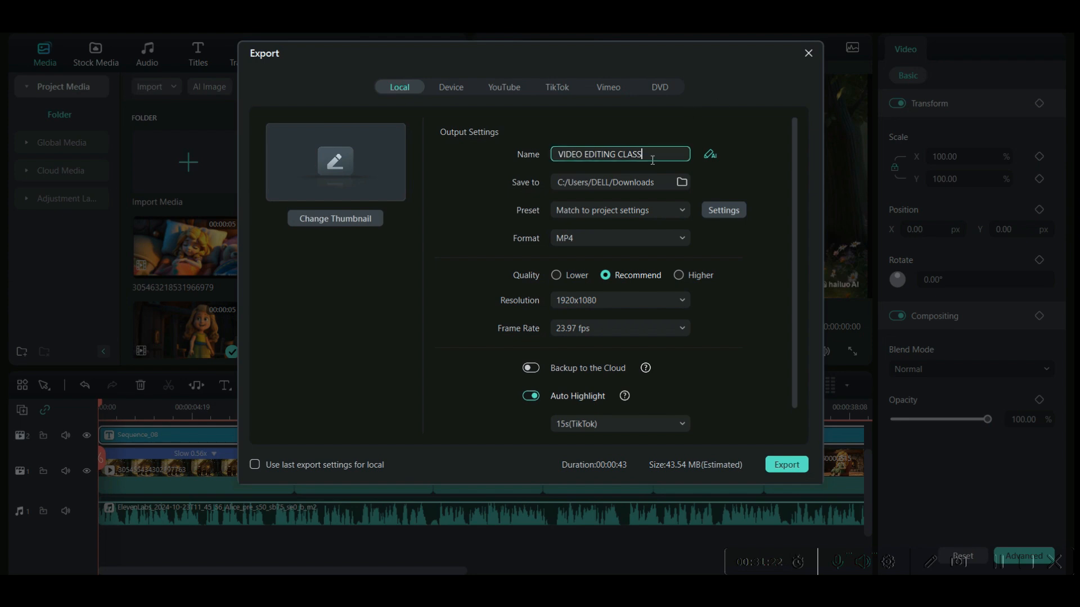
# - Configure the 'VIDEO EDITING CLASS' MP4 export to Downloads at Higher quality
pyautogui.click(682, 182)
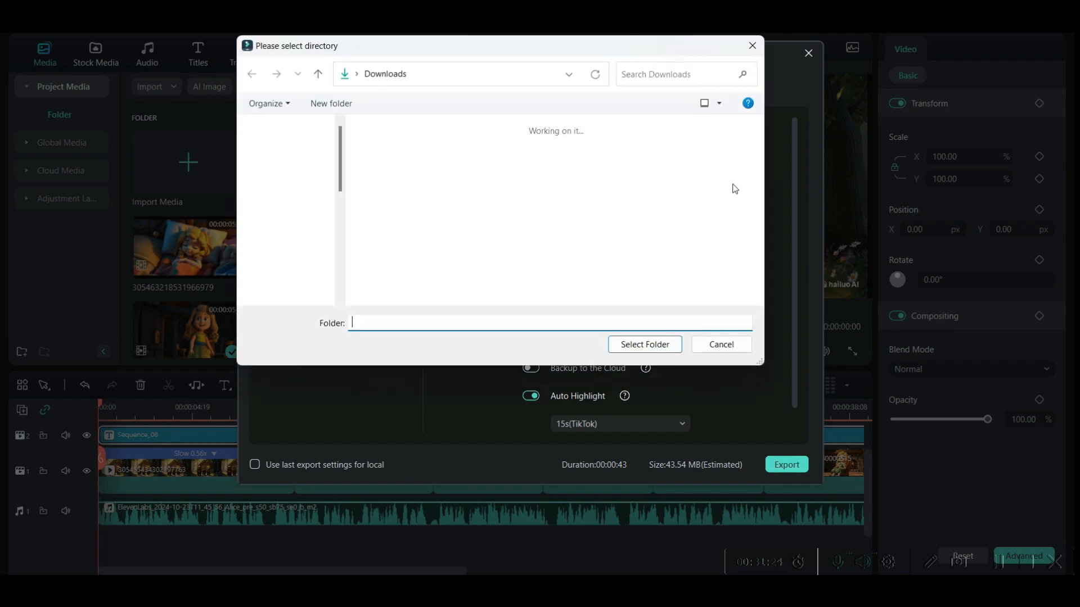
pyautogui.click(720, 344)
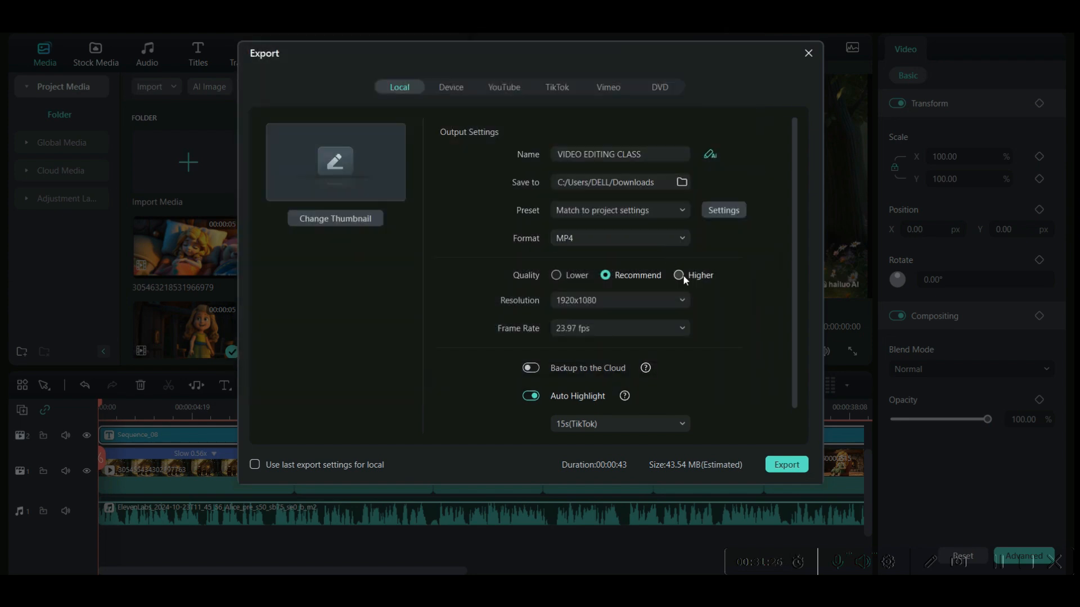
pyautogui.click(678, 274)
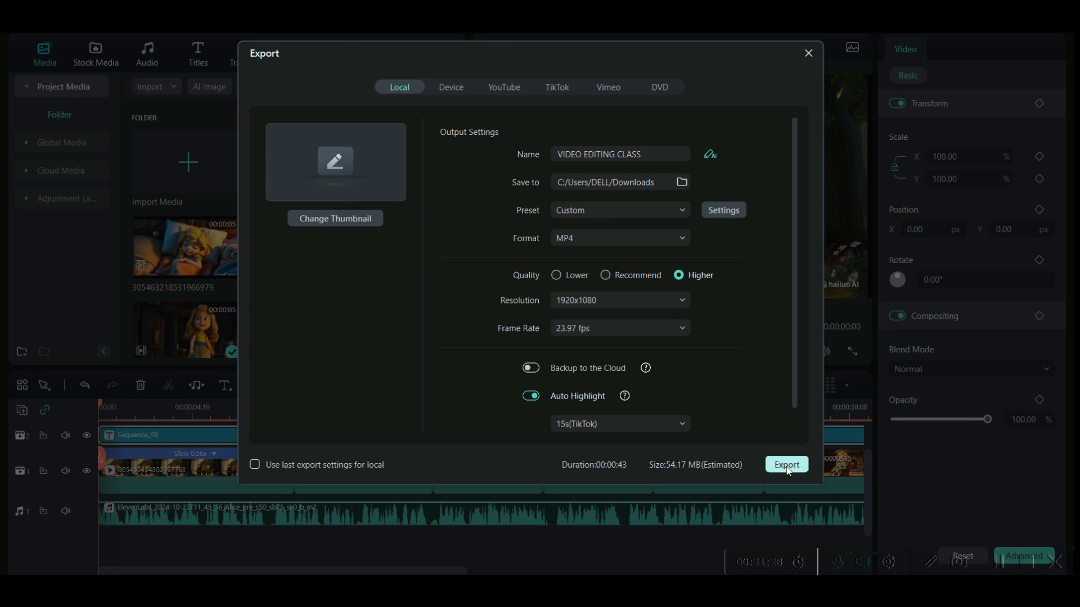
pyautogui.moveTo(799, 91)
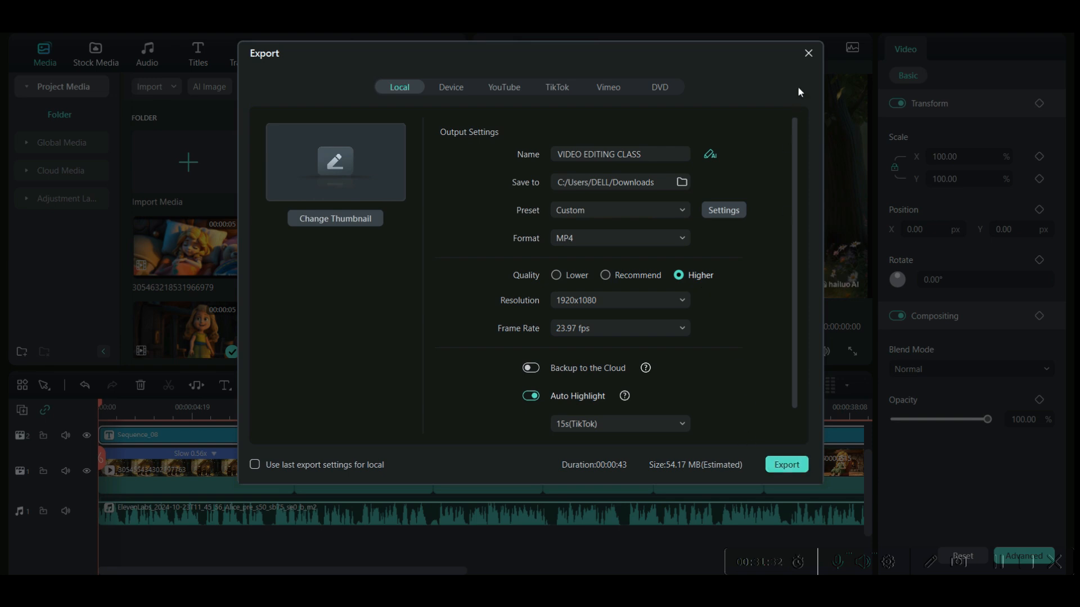
pyautogui.click(808, 53)
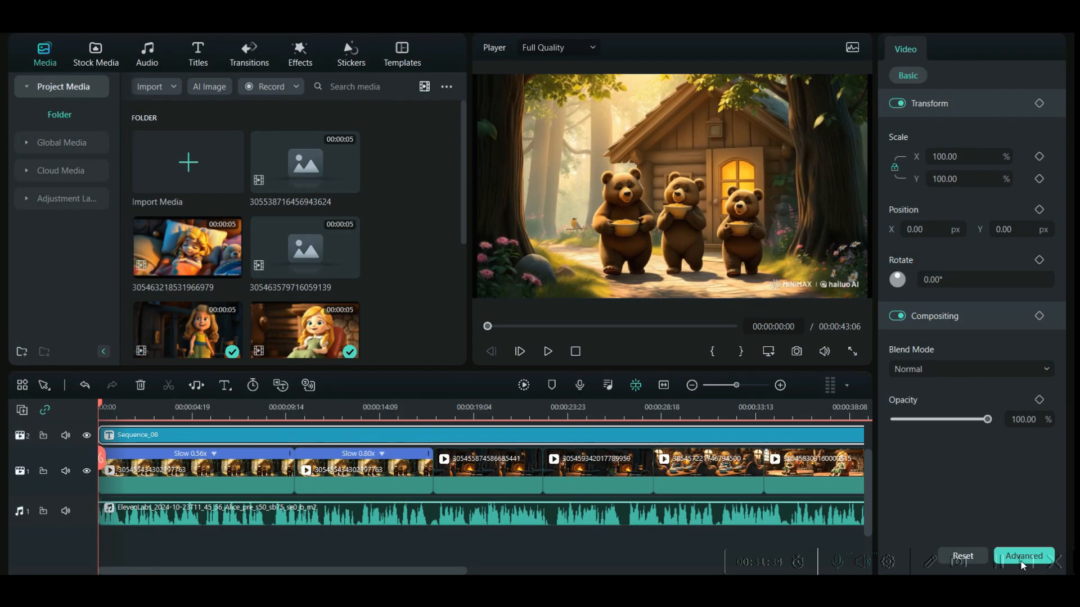